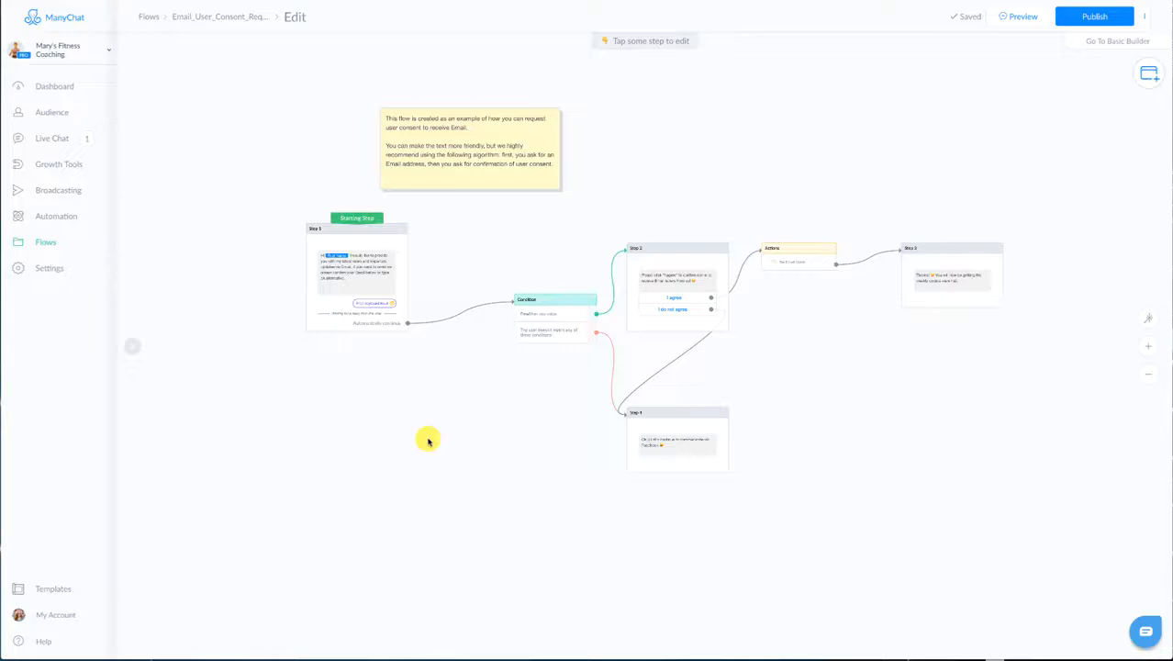
mouse_move(901, 504)
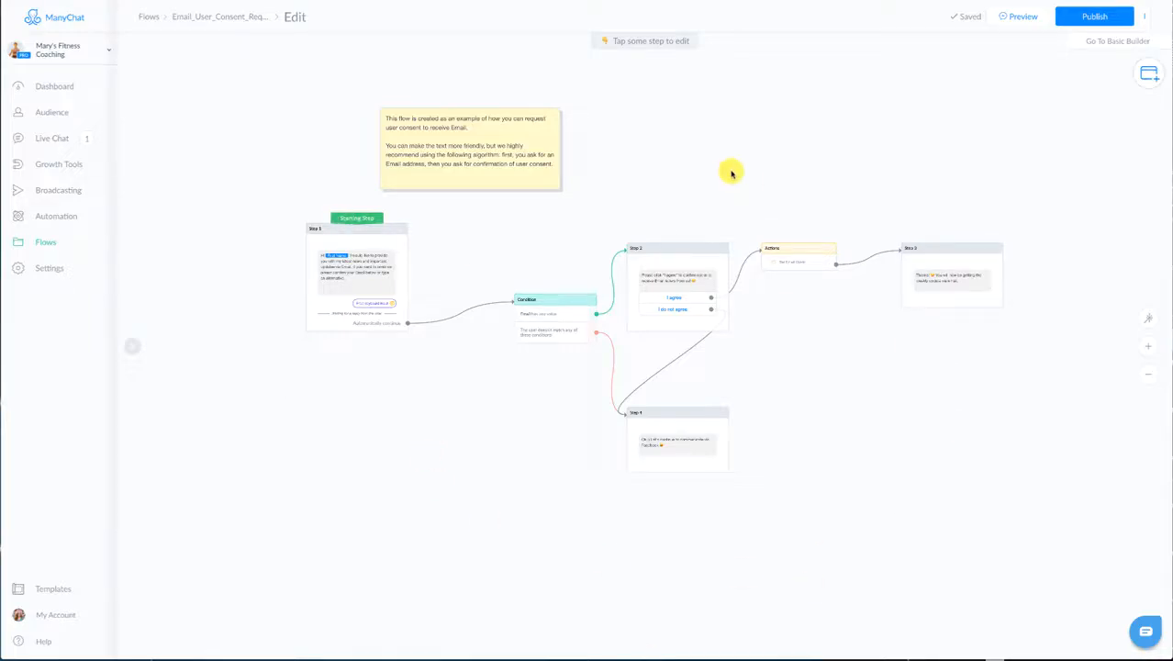
- Open Step 1's keyboard-input block showing reply type Email saved to the system field
click(356, 275)
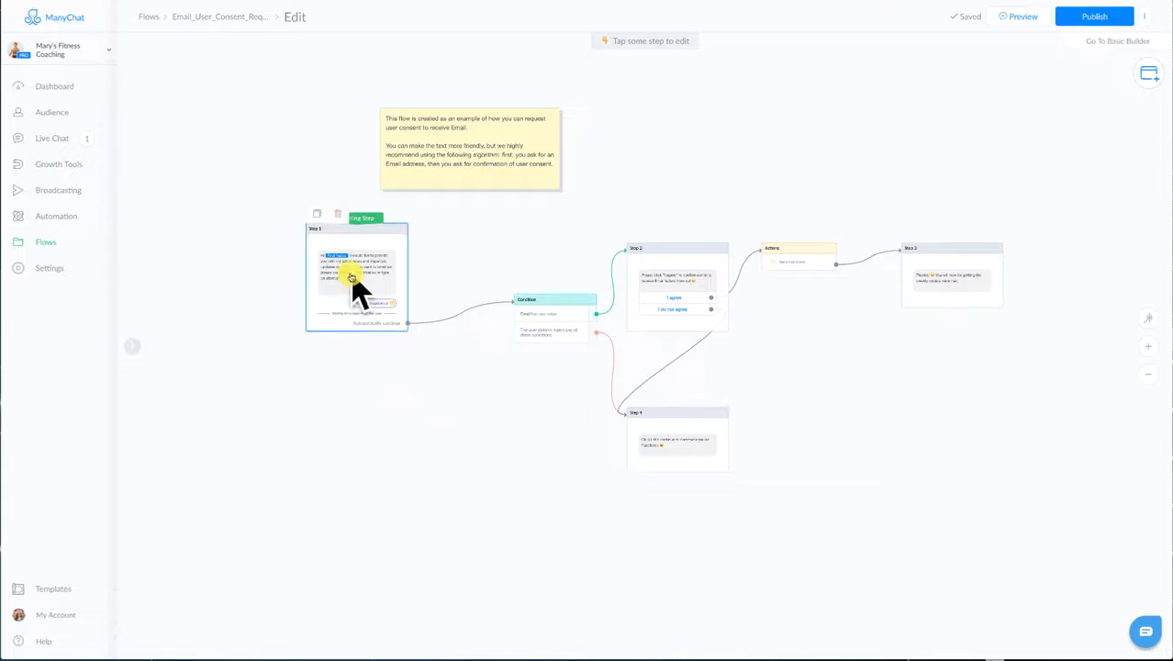
mouse_move(498, 334)
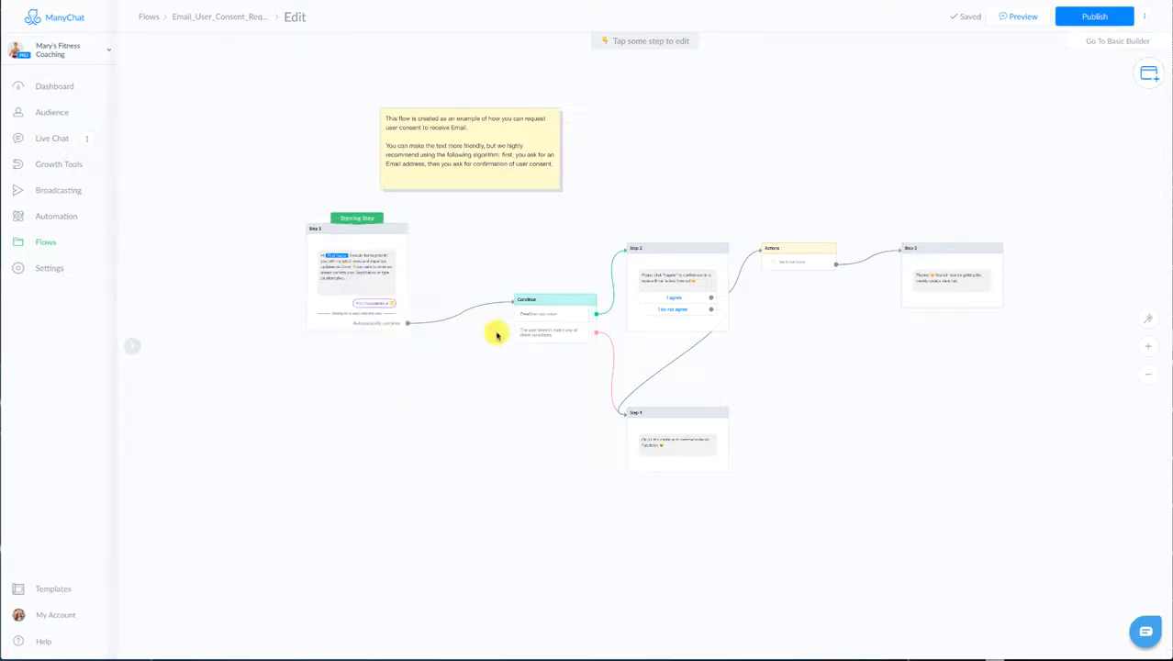
mouse_move(473, 349)
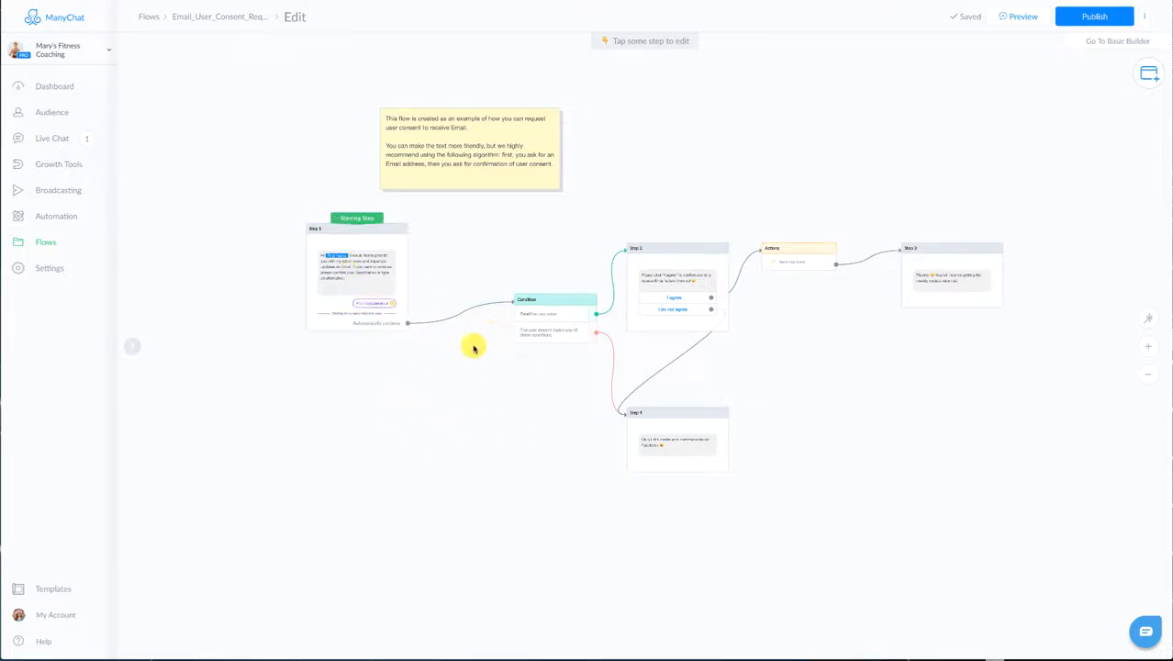
click(361, 292)
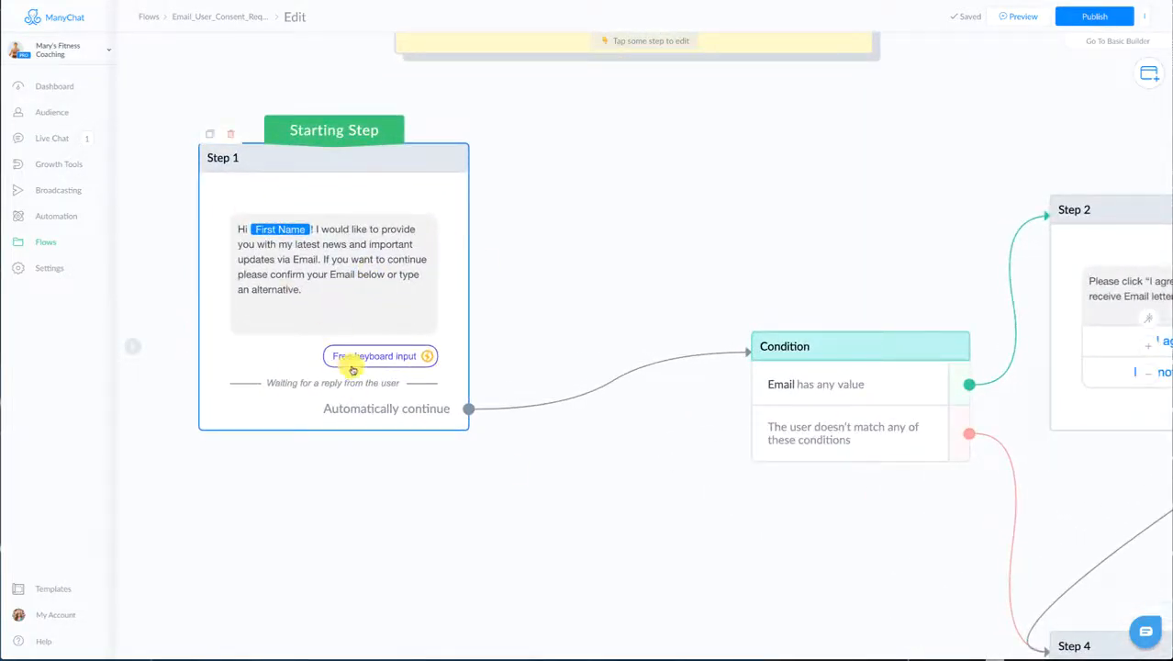
mouse_move(349, 260)
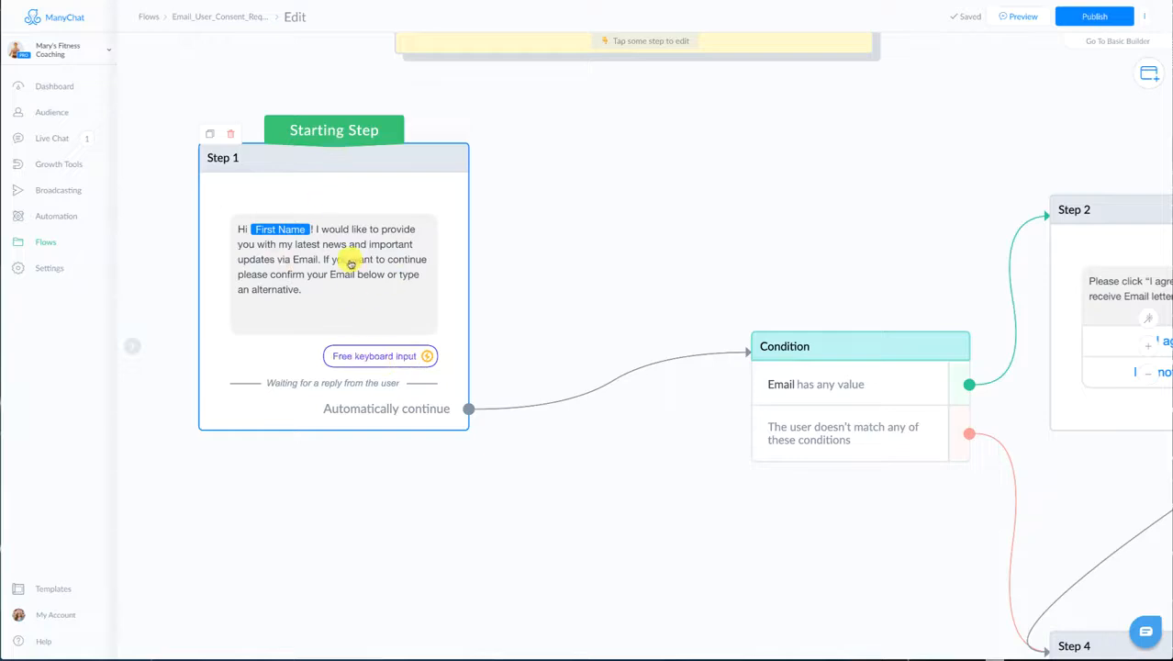
click(349, 261)
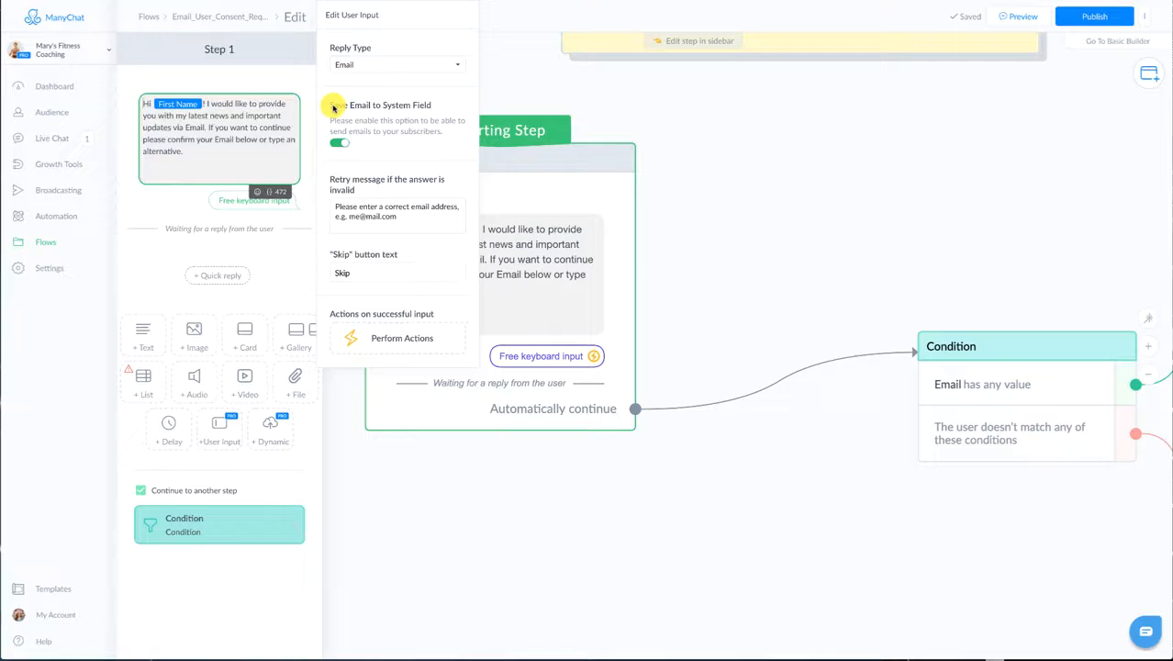
mouse_move(425, 105)
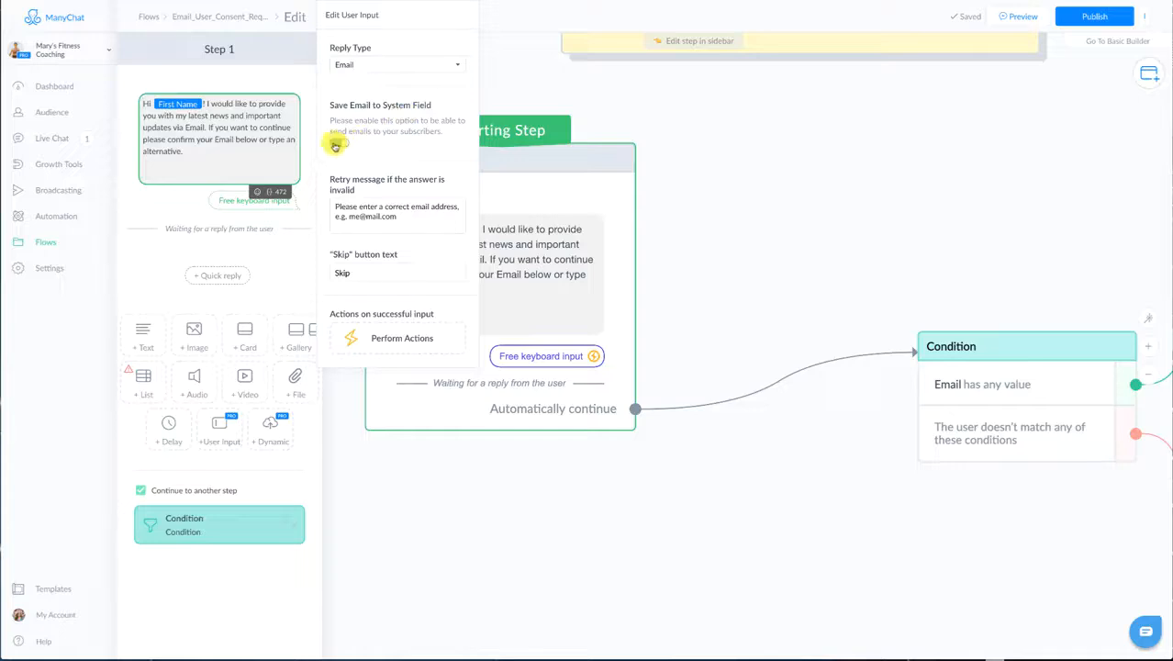
- Toggle saving the email to the system field, pick a custom field, and label the skip button 'Skip'
click(338, 143)
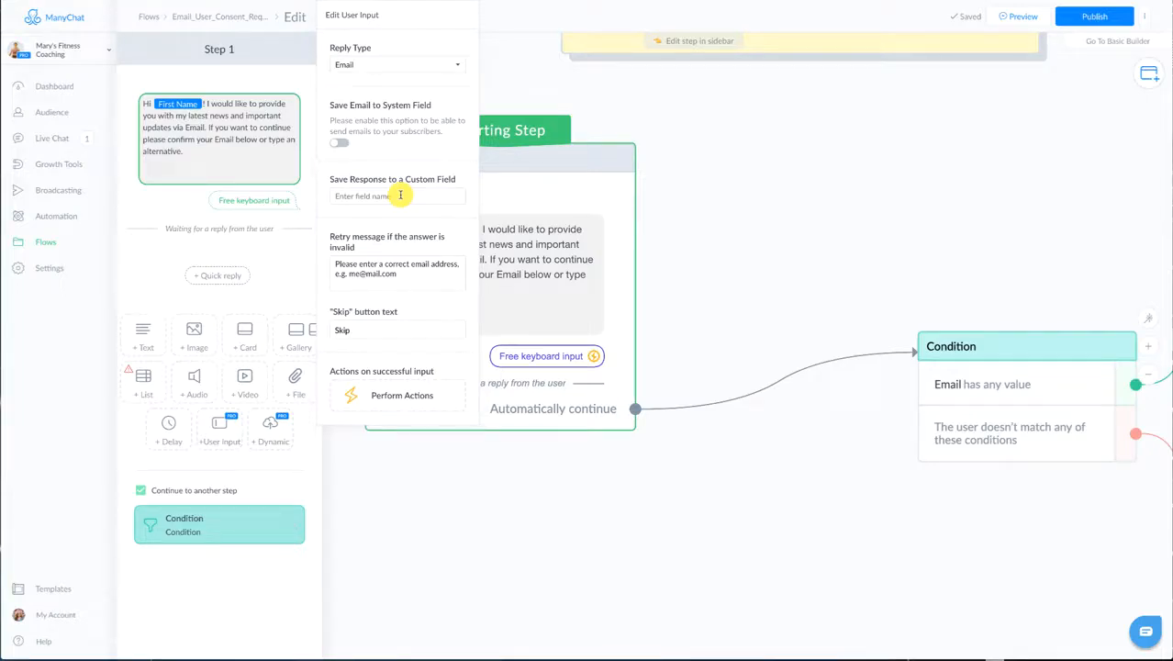
click(339, 144)
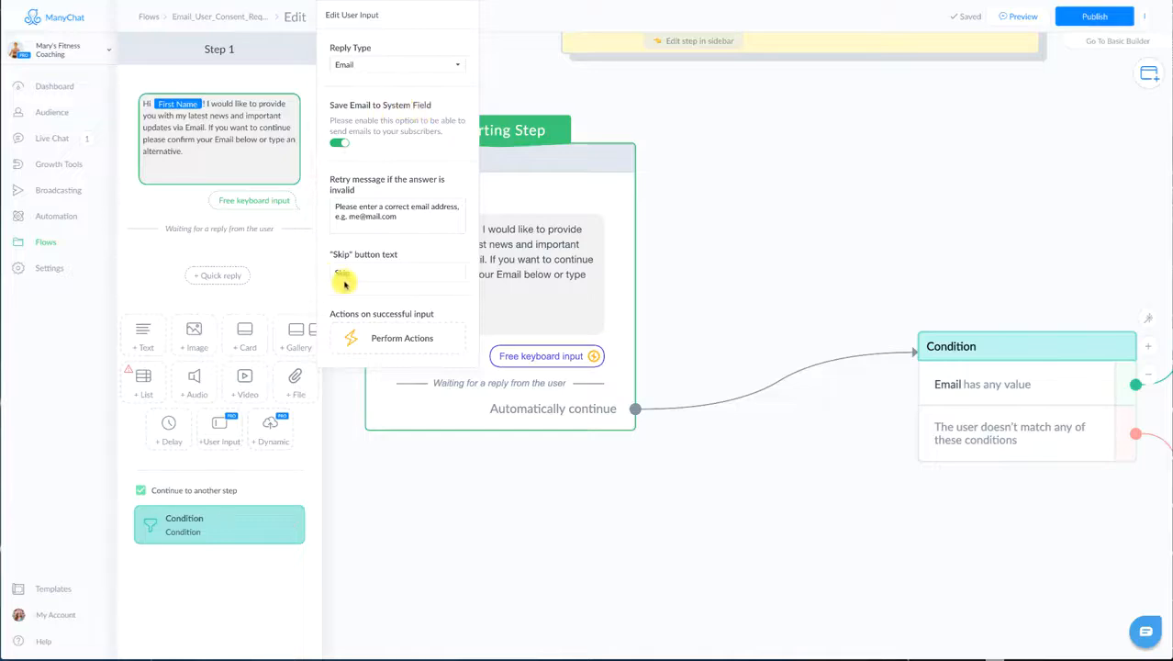
text(Skip)
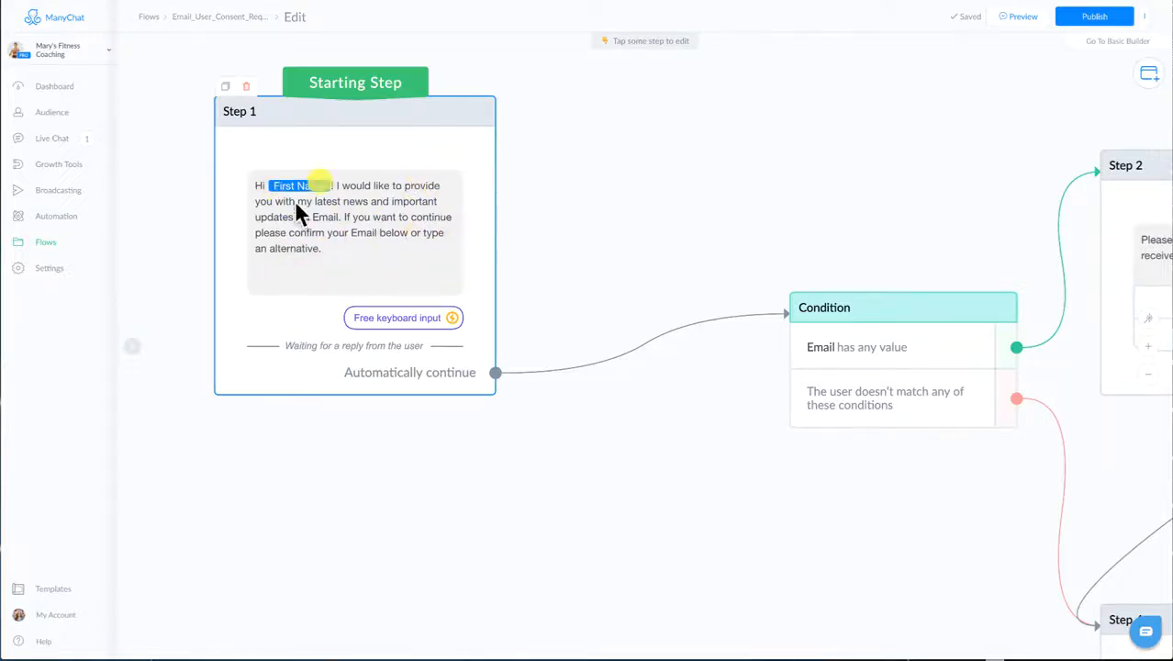
mouse_move(365, 240)
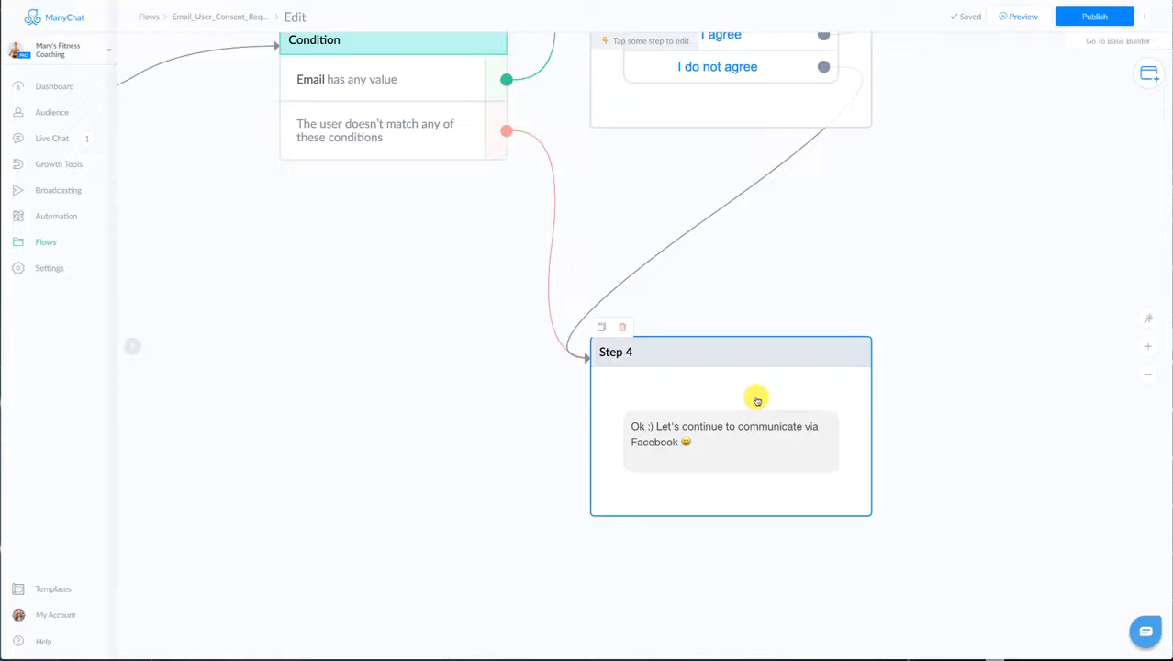
mouse_move(687, 430)
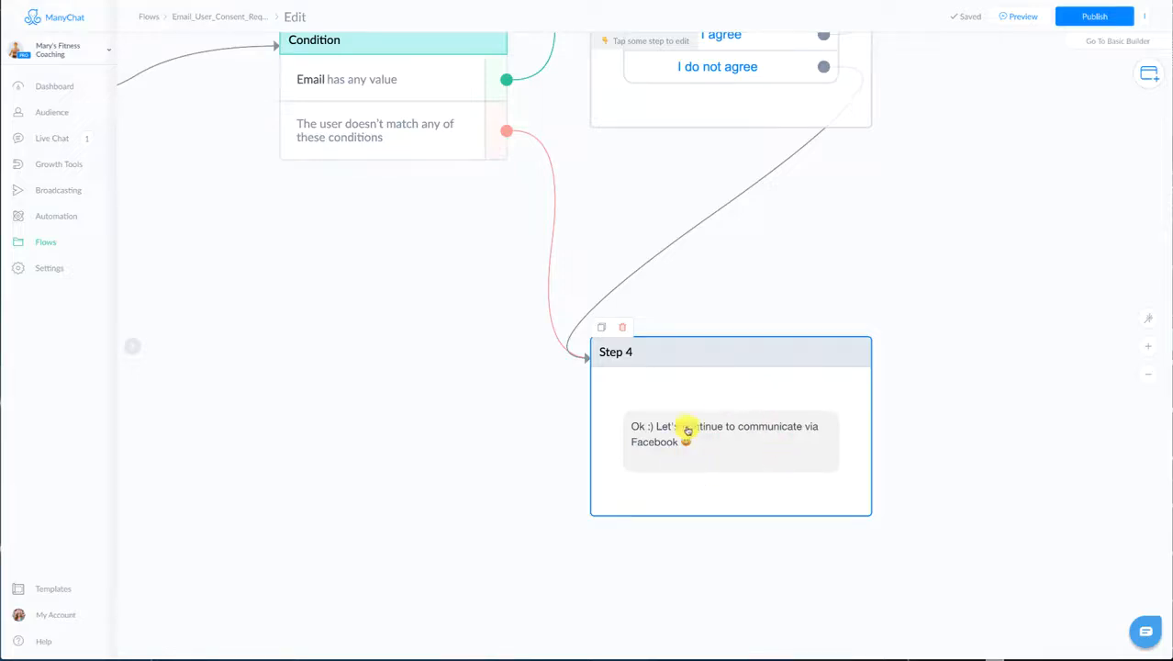
mouse_move(554, 165)
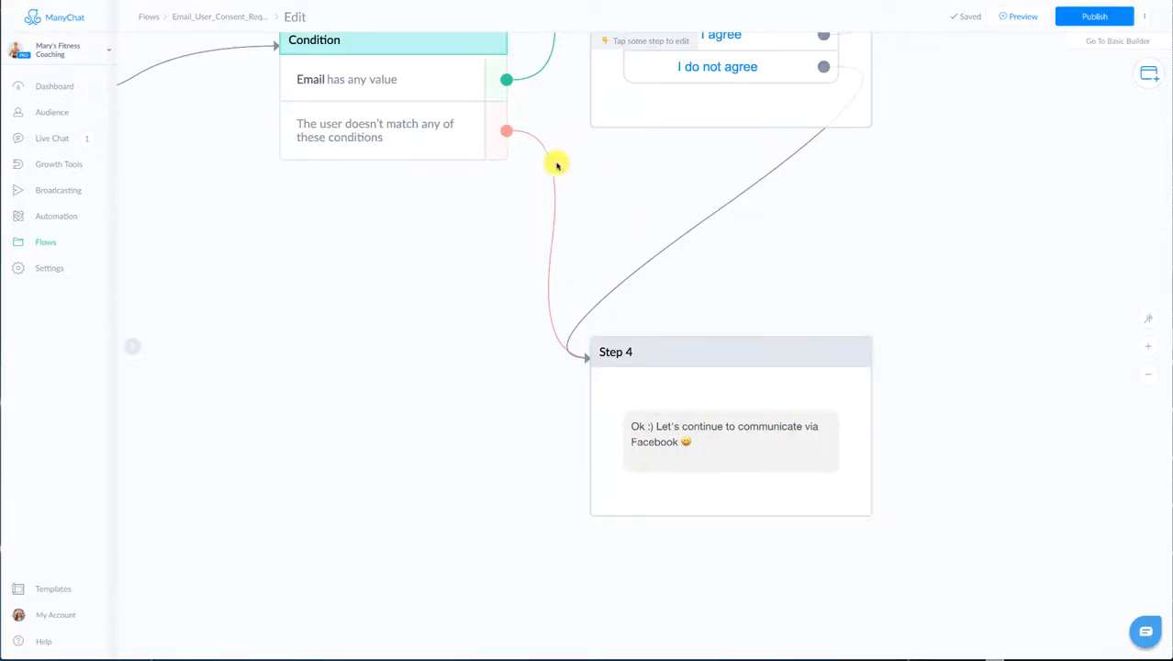
- Pan the canvas so the whole email consent flow with the Step 4 fallback is visible
drag(558, 165, 579, 228)
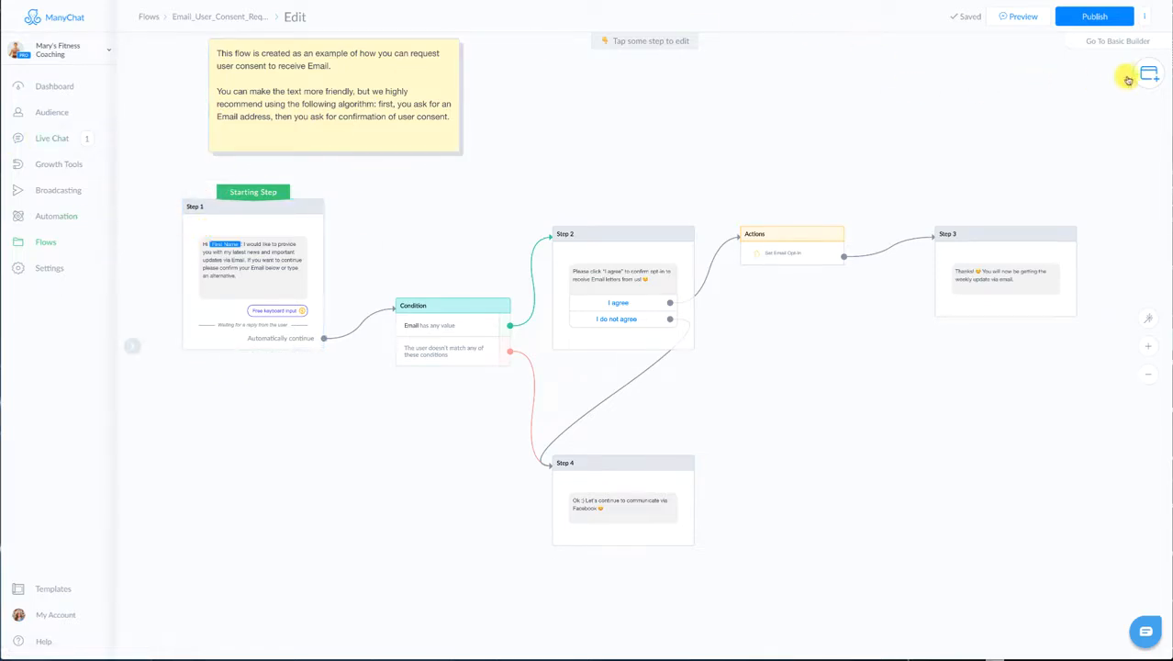
click(1149, 74)
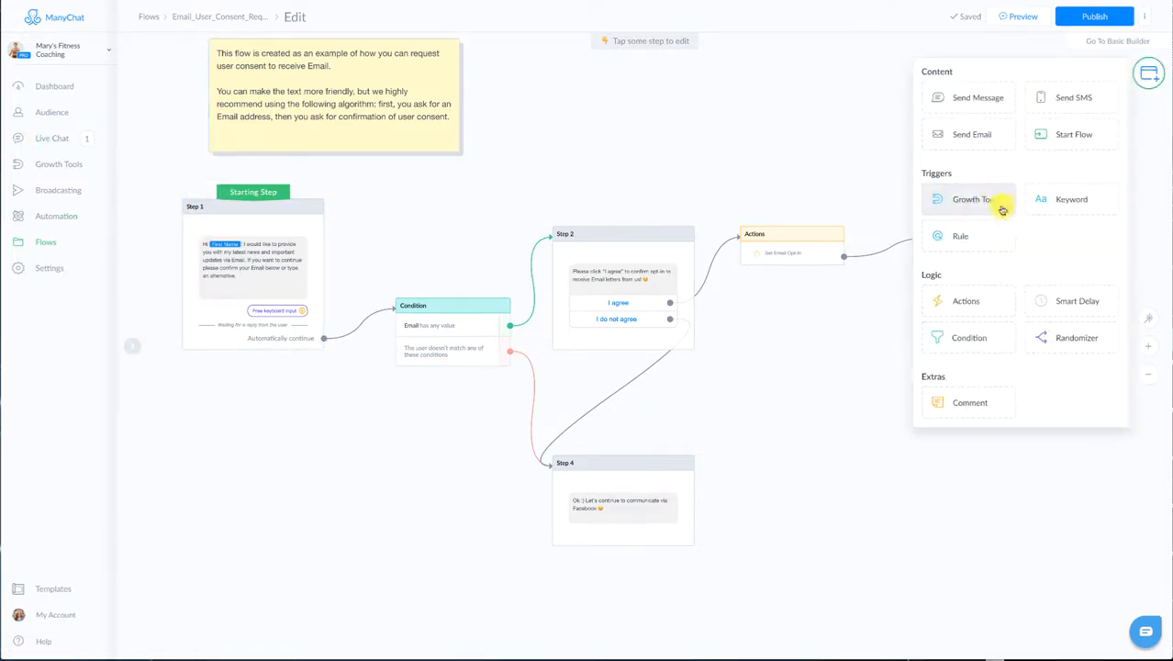
mouse_move(643, 132)
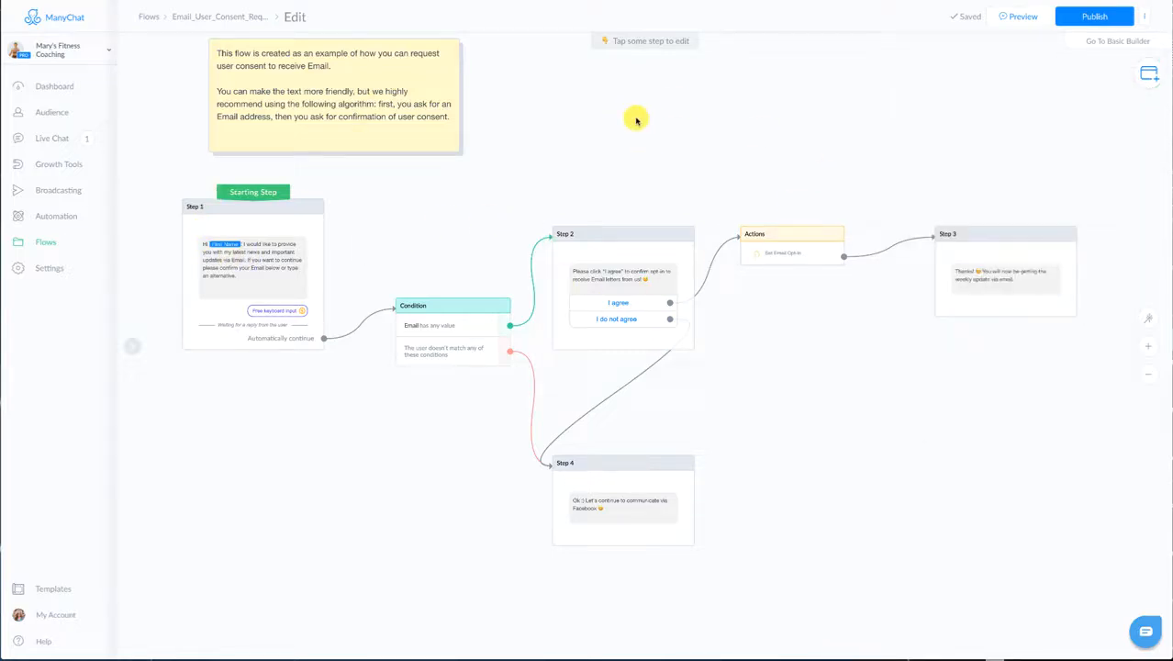
mouse_move(640, 119)
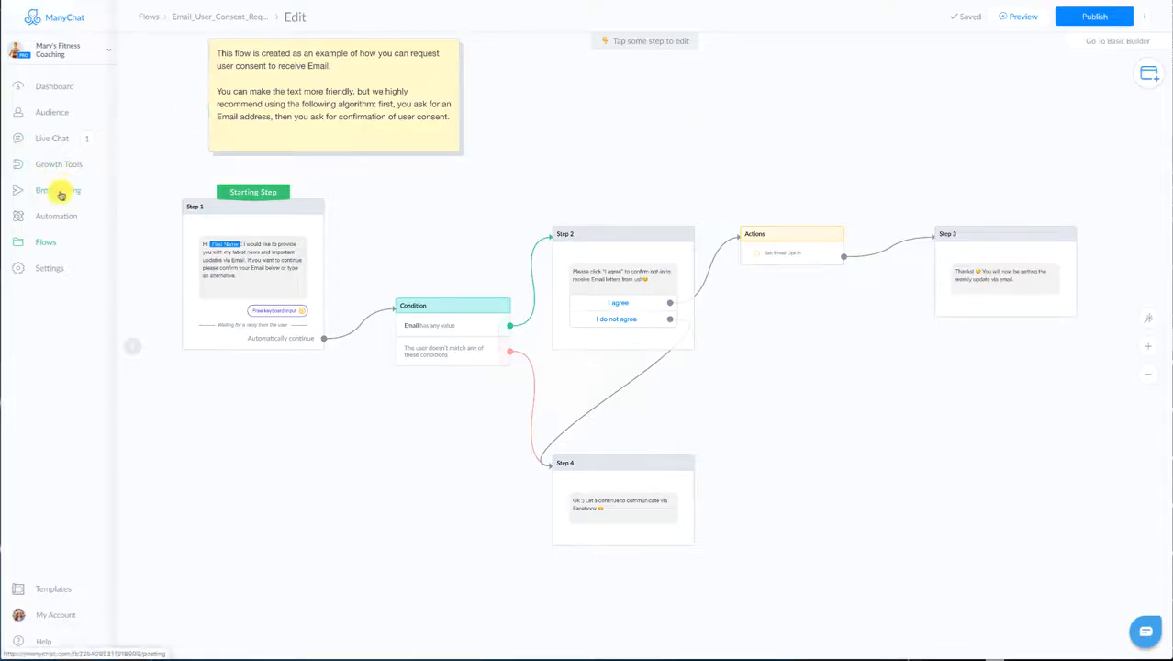
- Start a new broadcast from the Broadcasts page, showing Messenger, SMS and Email channel choices
click(57, 189)
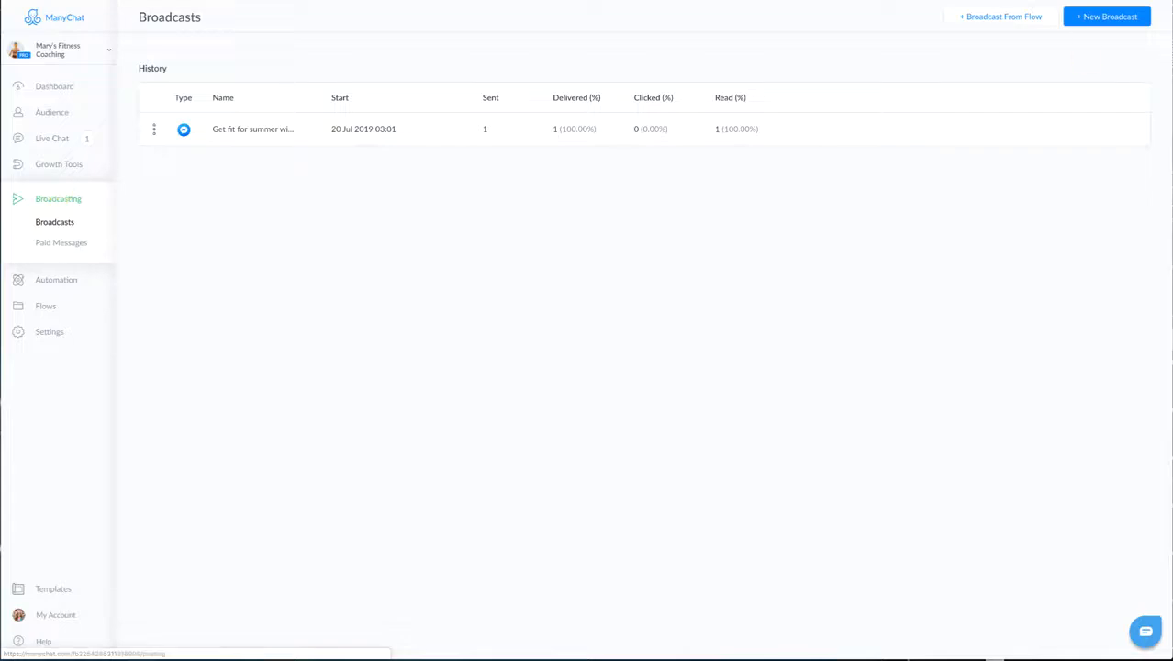
click(1105, 17)
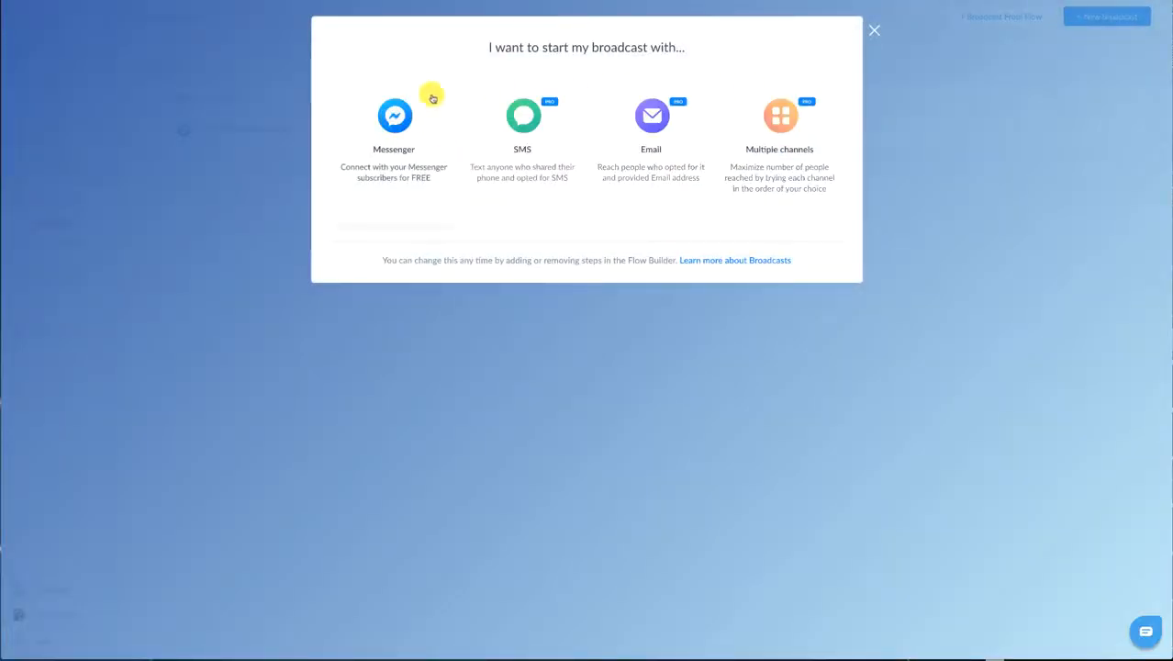
mouse_move(439, 37)
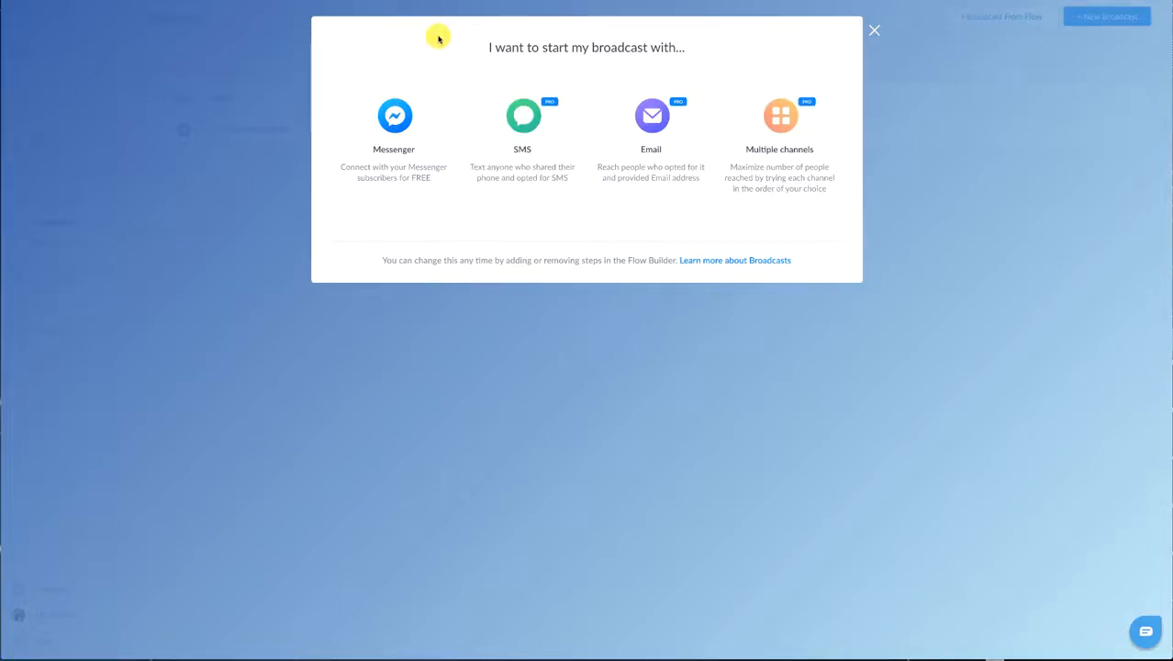
mouse_move(573, 35)
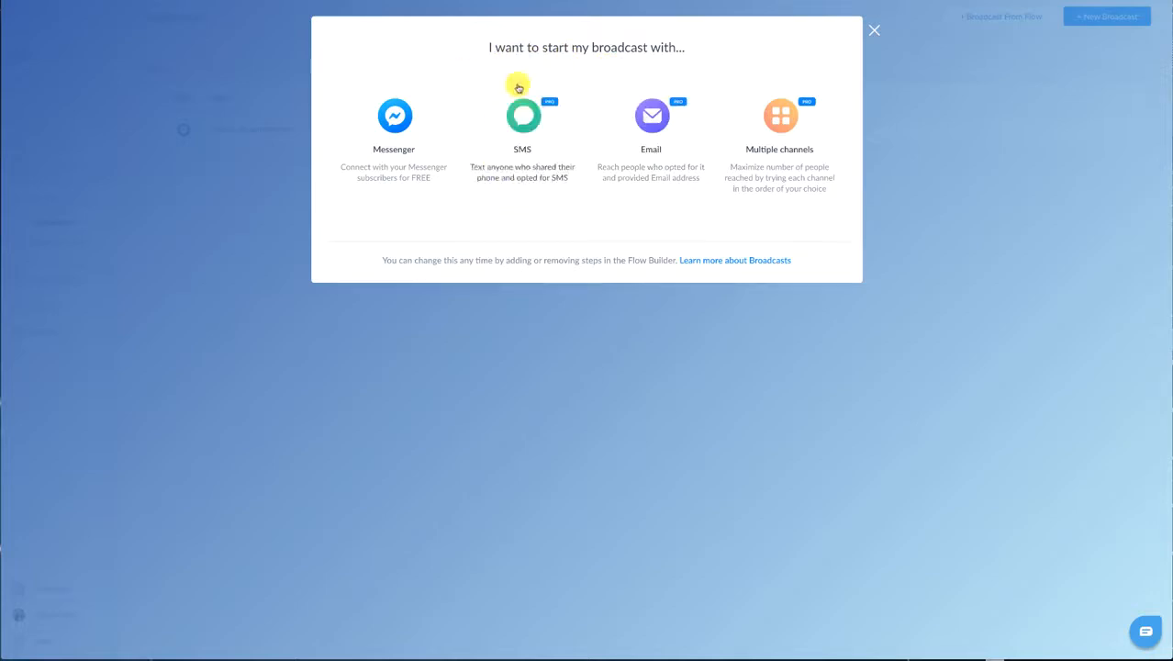
mouse_move(653, 41)
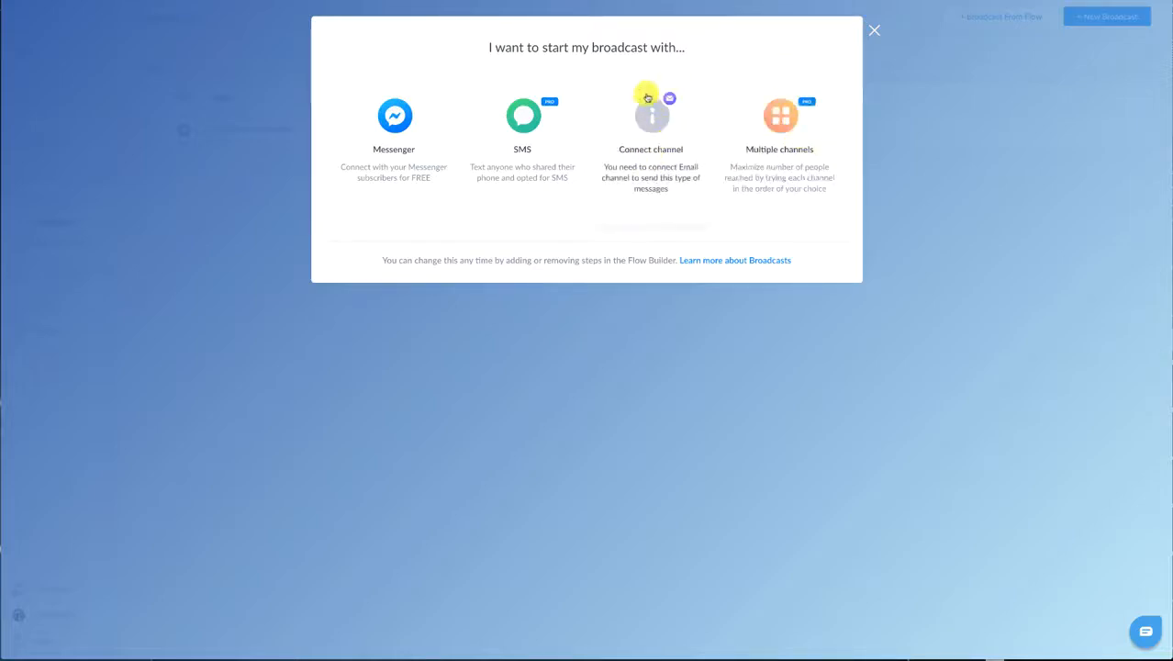
mouse_move(667, 144)
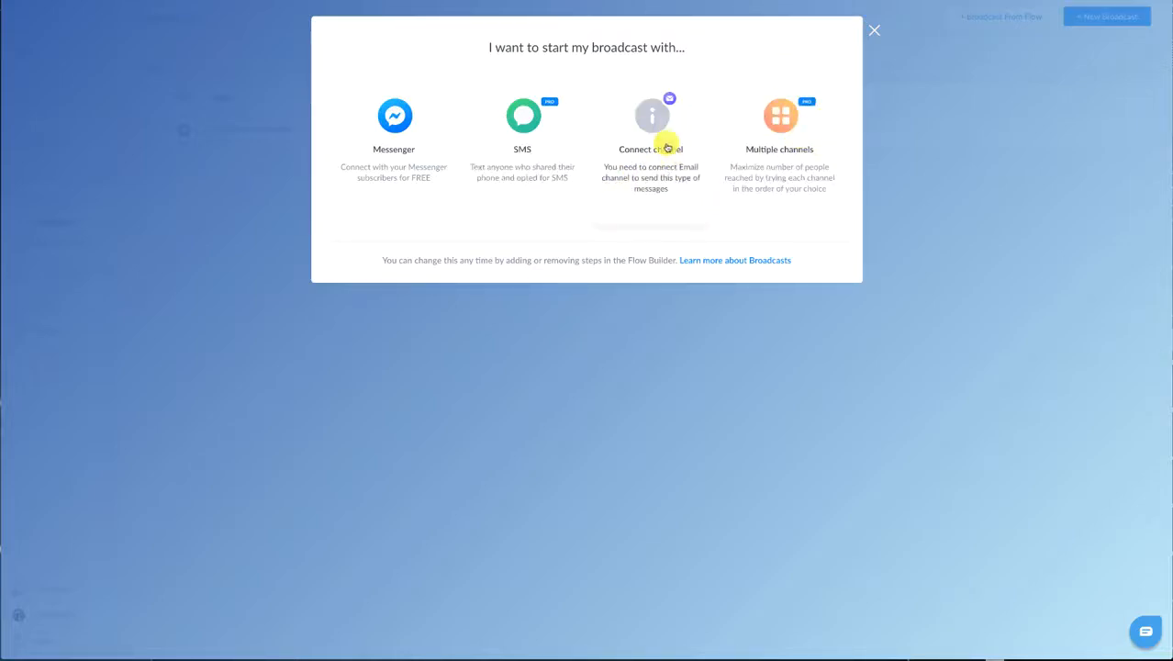
- View the Email channel's connection settings, then return to the Broadcasts list
click(650, 118)
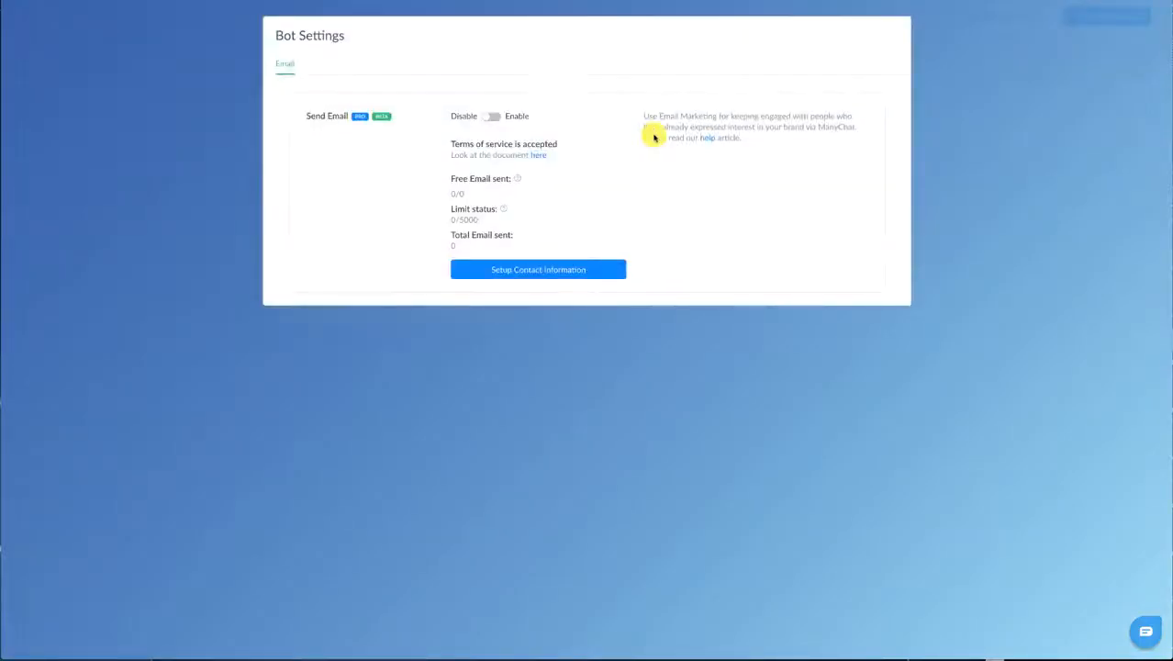
click(492, 116)
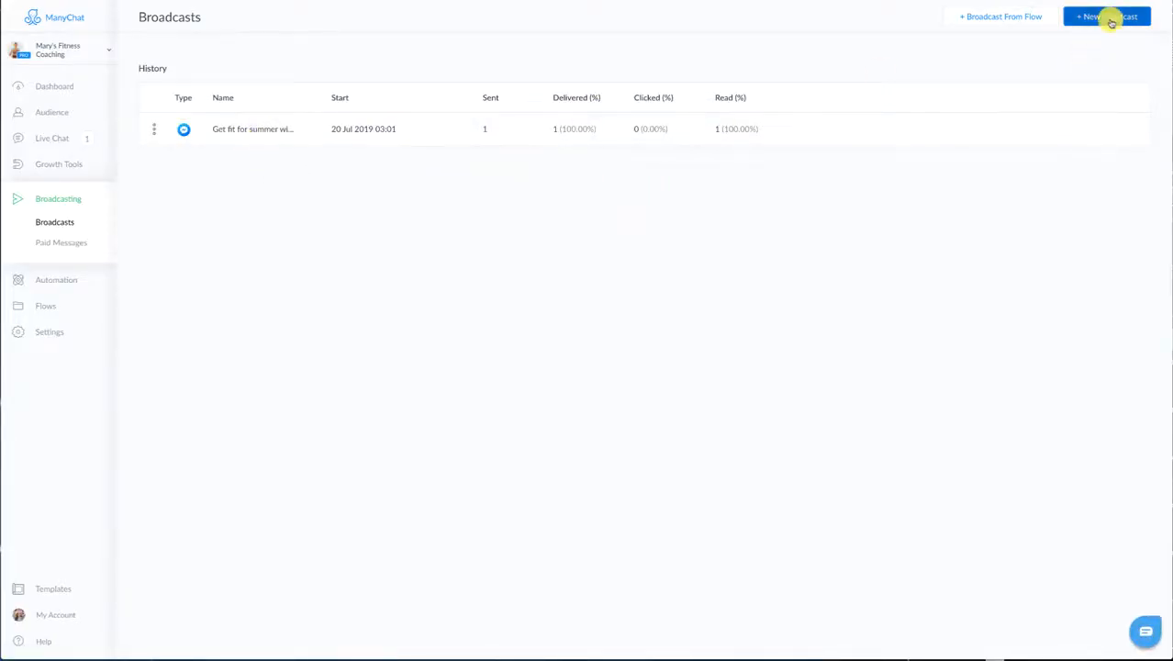
- Create an email broadcast with subject 'Hi test email here' and preheader 'this is an email'
click(1104, 17)
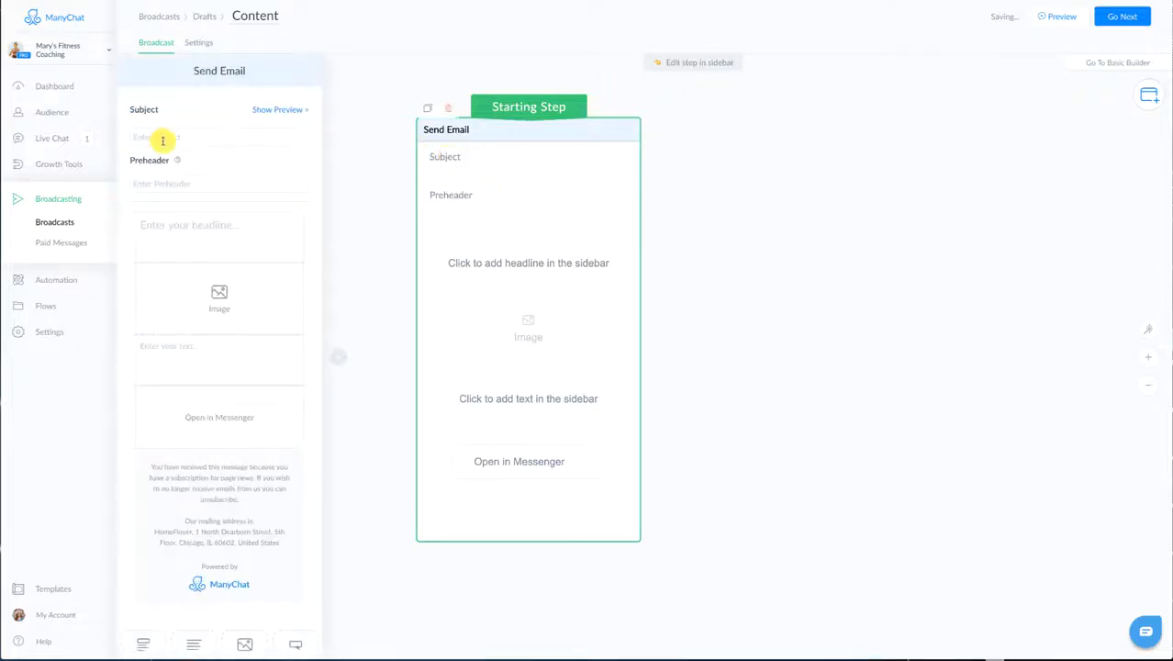
text(Hi test email here)
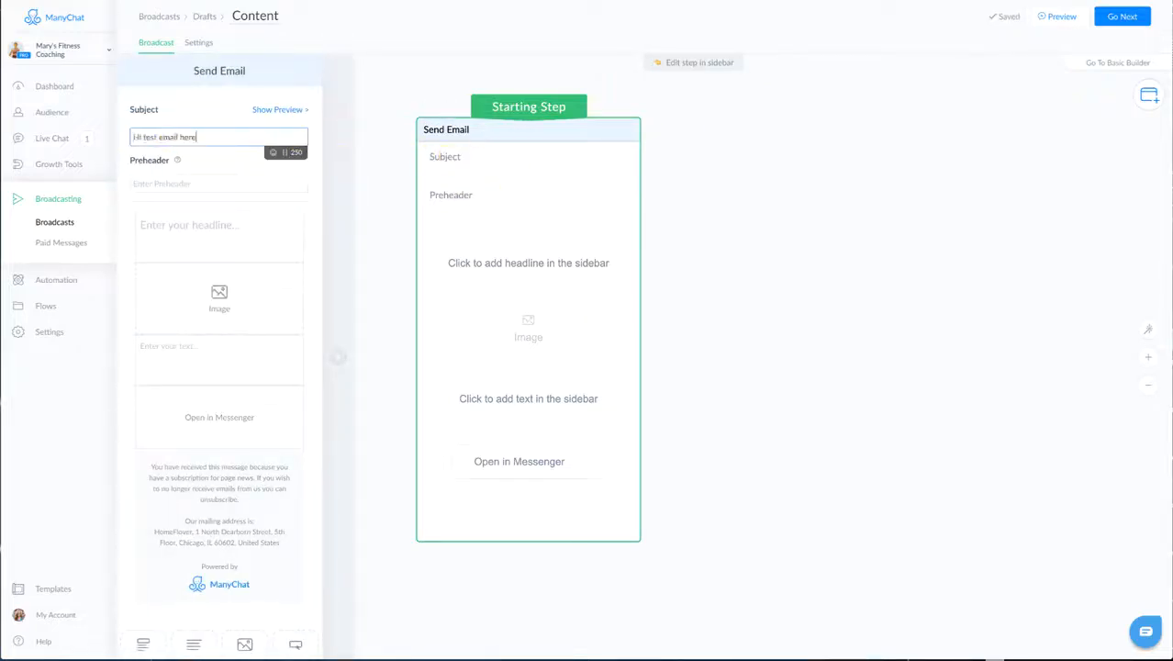
click(210, 183)
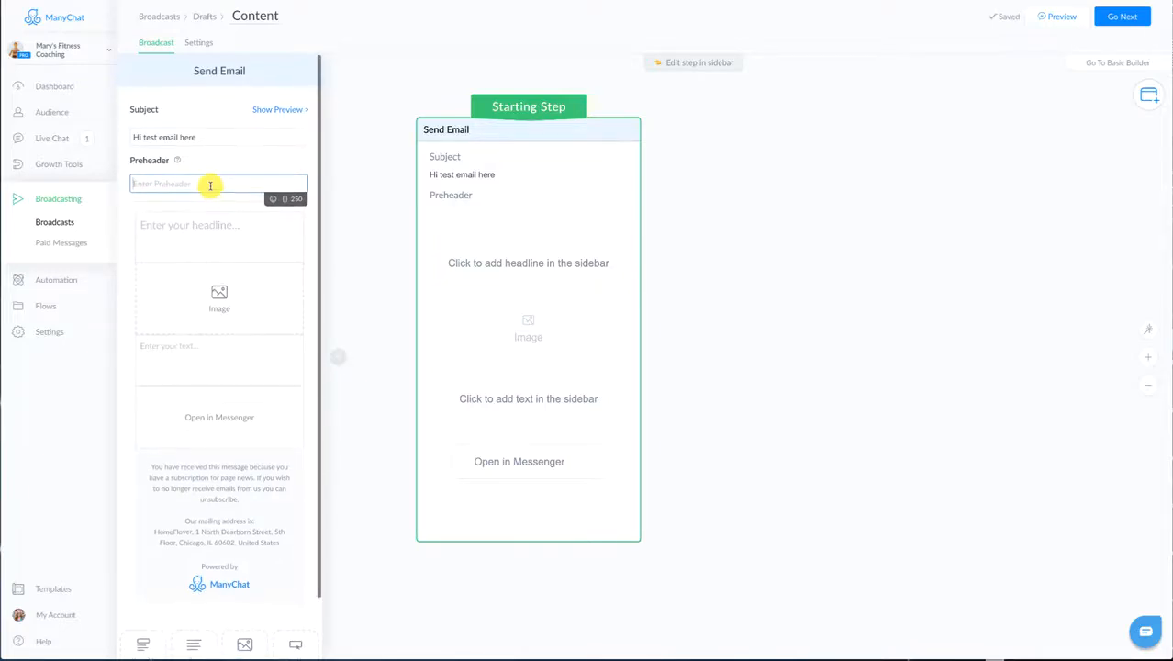
text(thi)
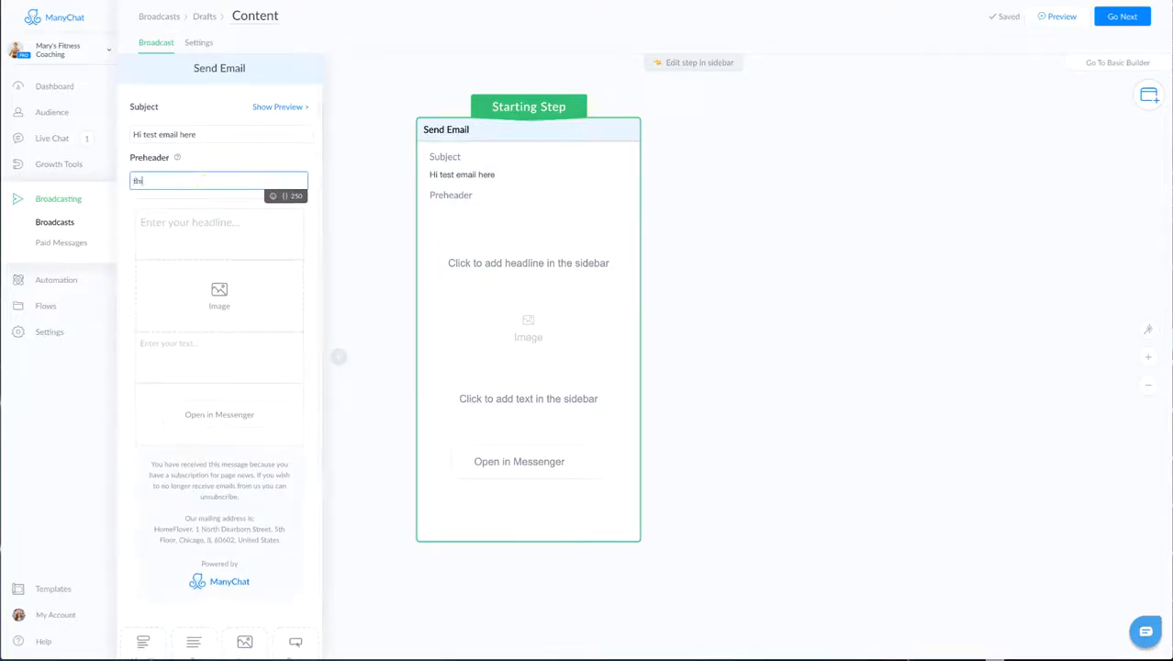
text(this is an email)
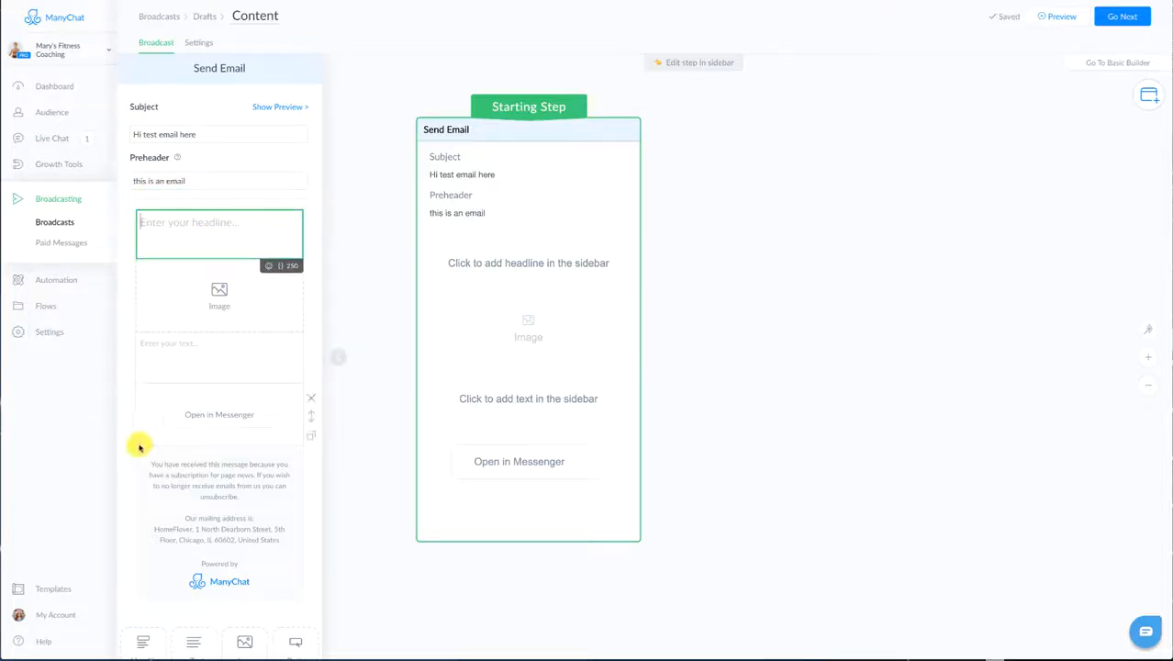
- Remove the headline and image blocks, then add a fresh image block above the body text
click(219, 297)
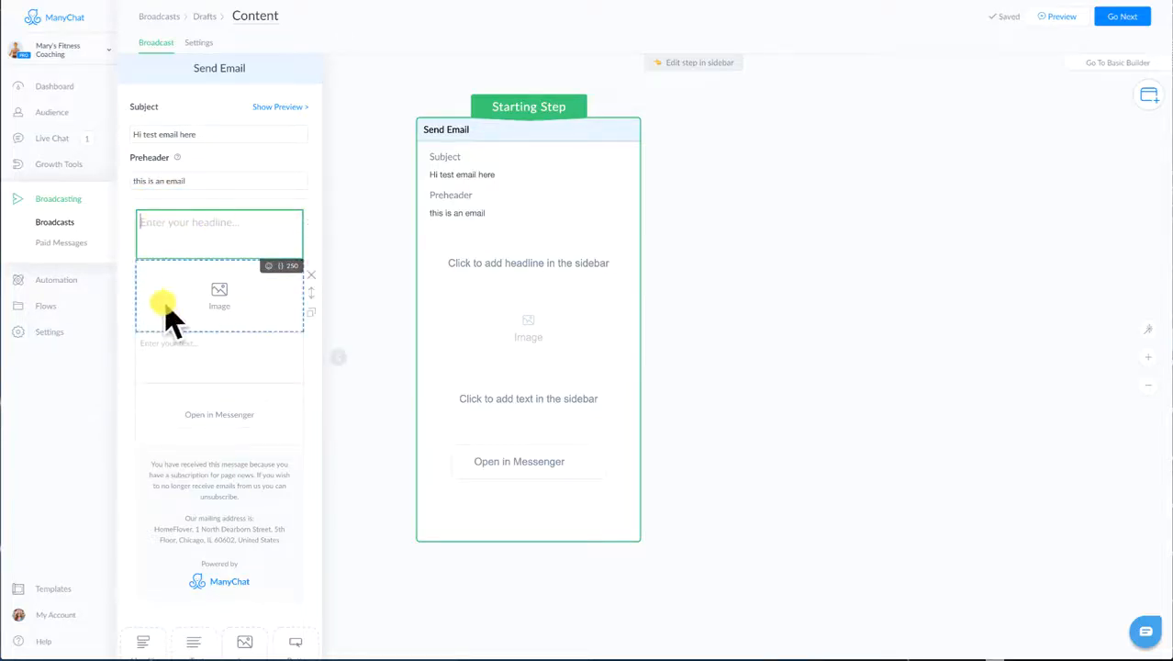
click(218, 356)
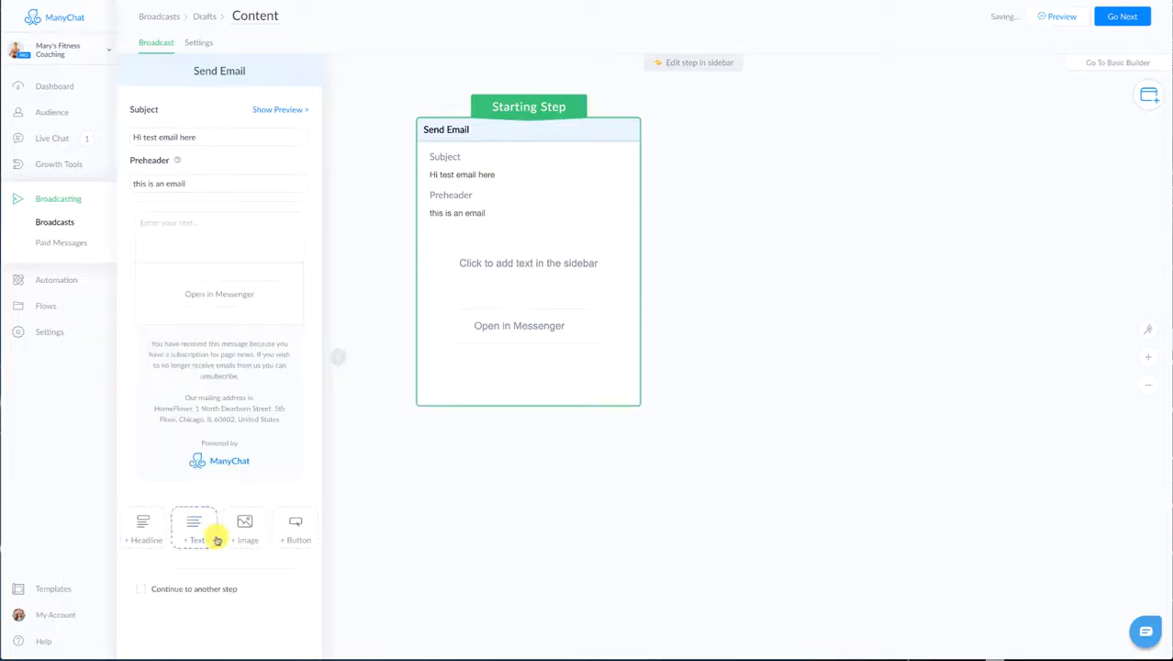
click(244, 529)
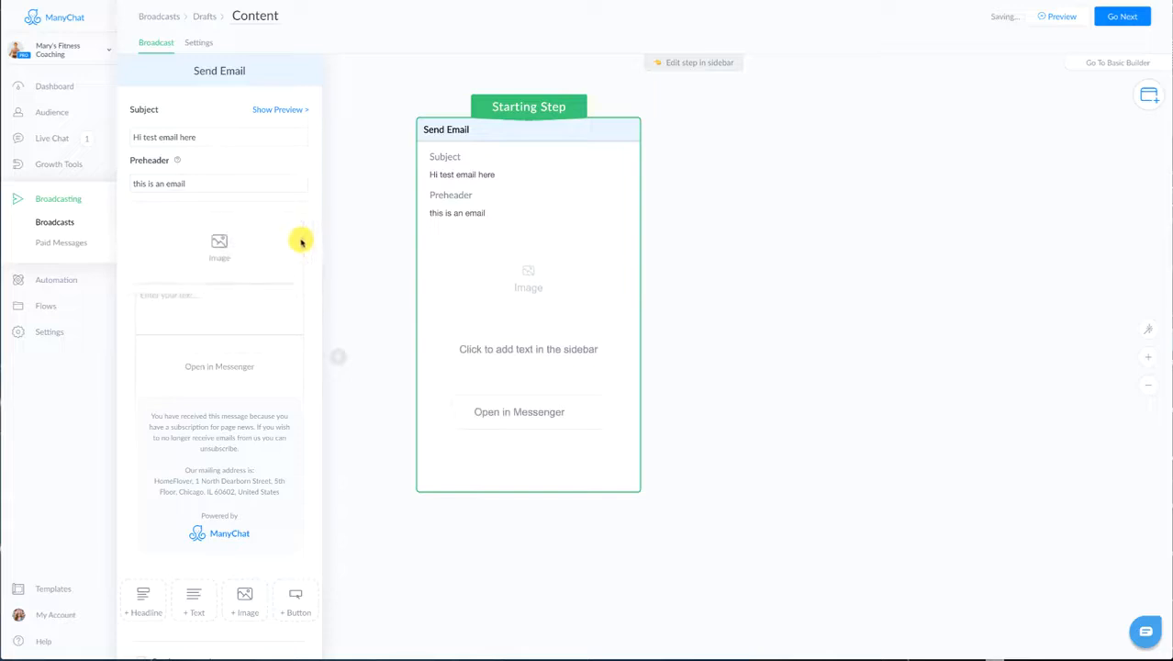
- Add headline 'Welcome to our newsletter', delete the image block, and enter body text 'Email main copy'
click(143, 602)
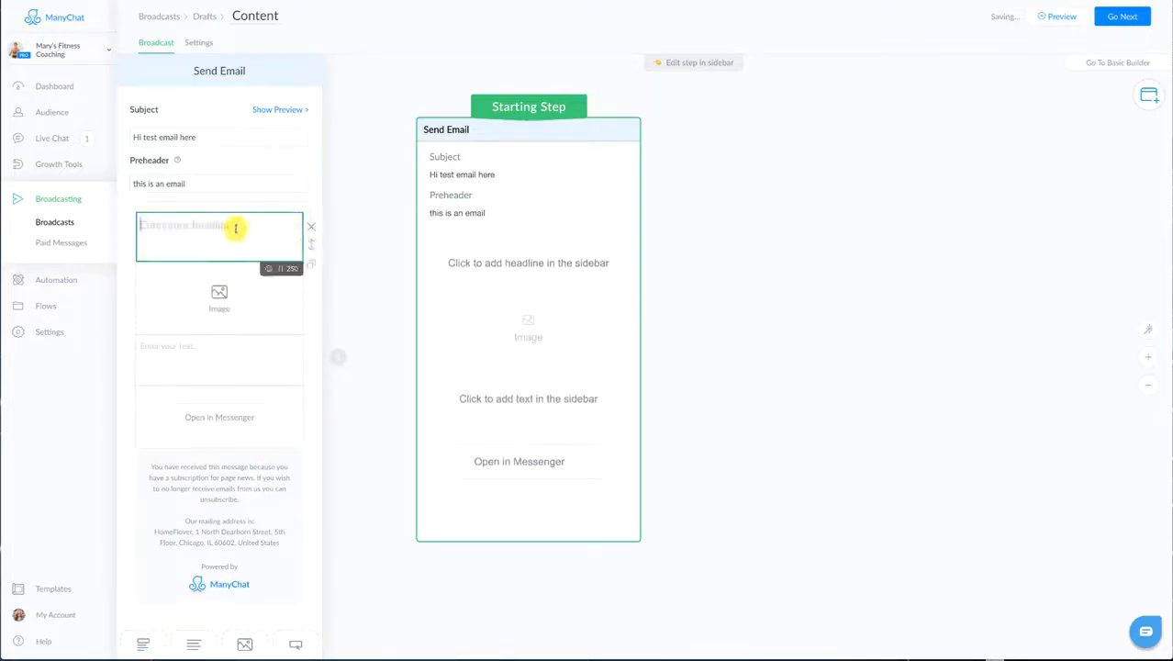
text(Welcome to our newsletter)
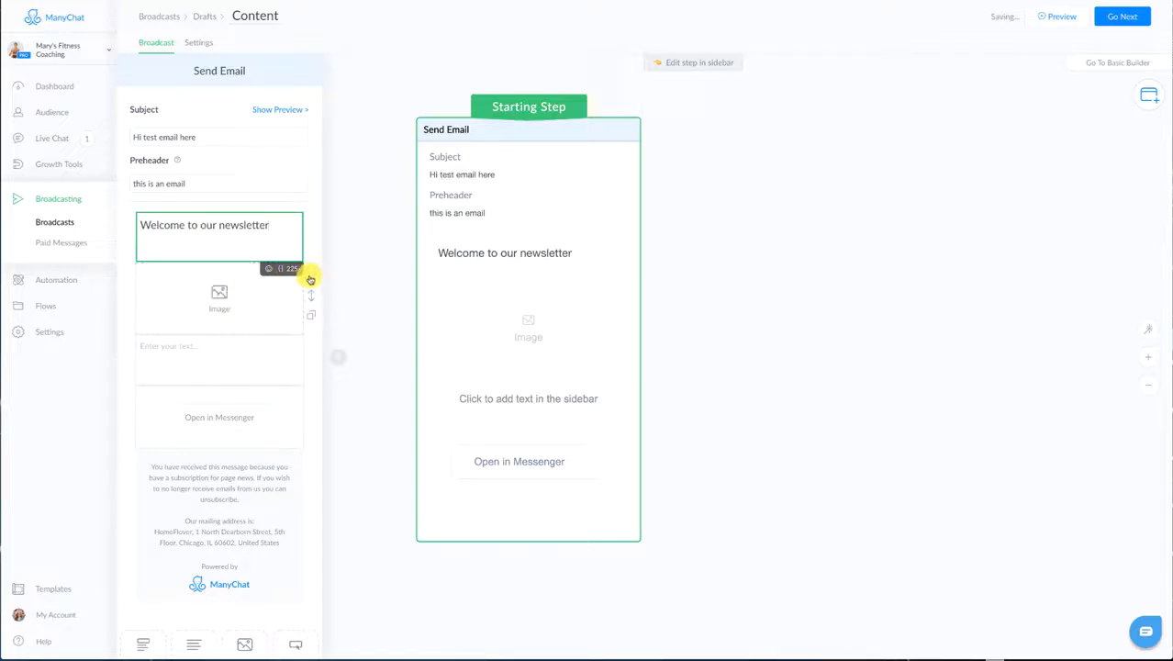
click(218, 358)
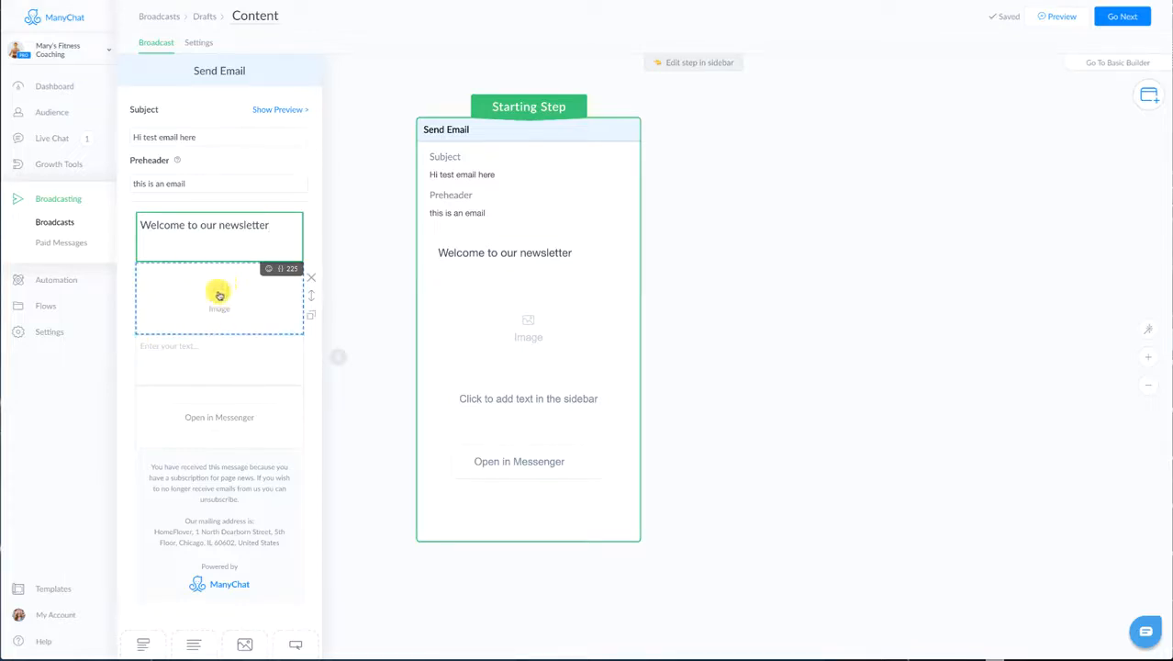
click(221, 298)
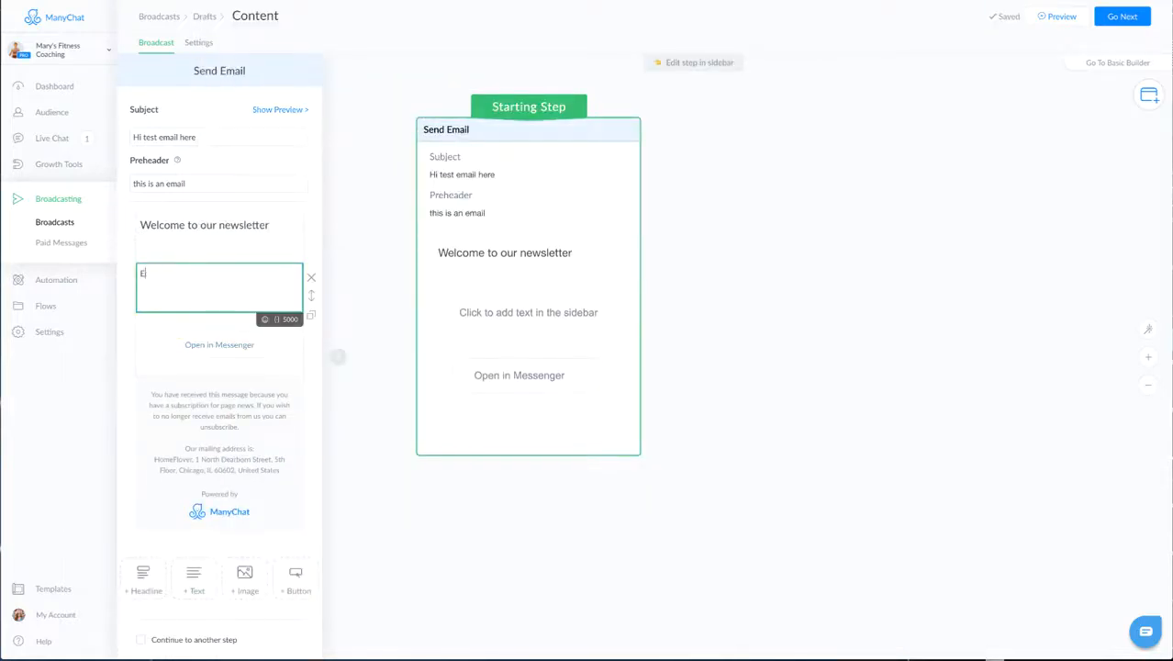
text(Email main copy)
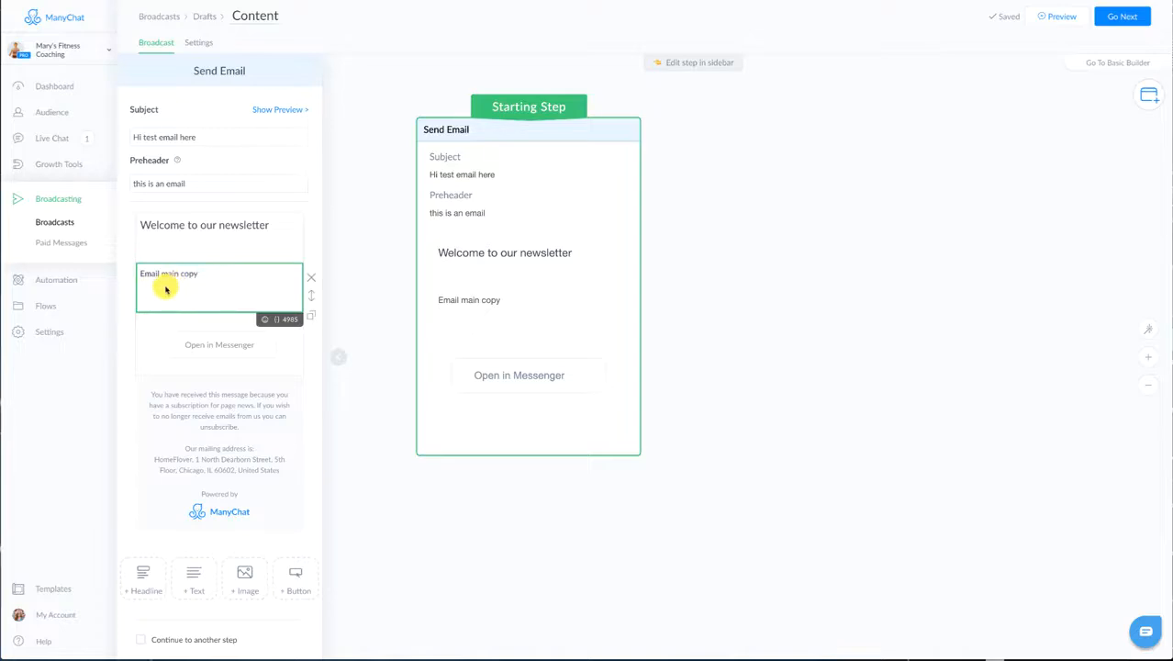
- Retitle the email's 'Open in Messenger' button to 'Watch Video' and confirm
click(219, 224)
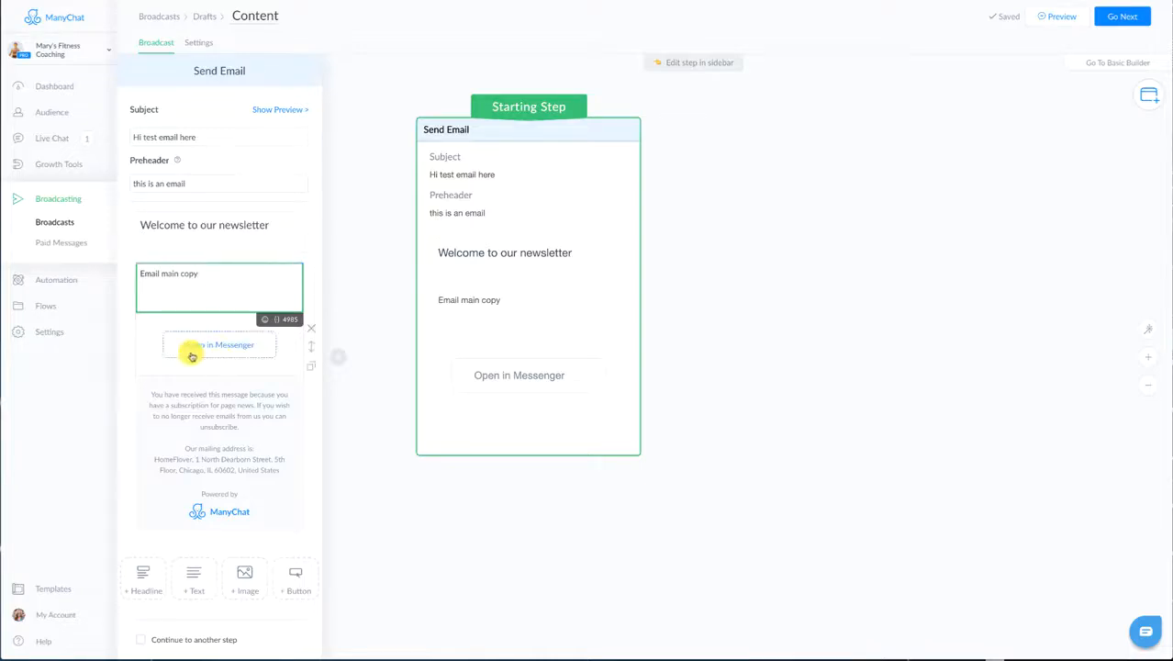
click(220, 345)
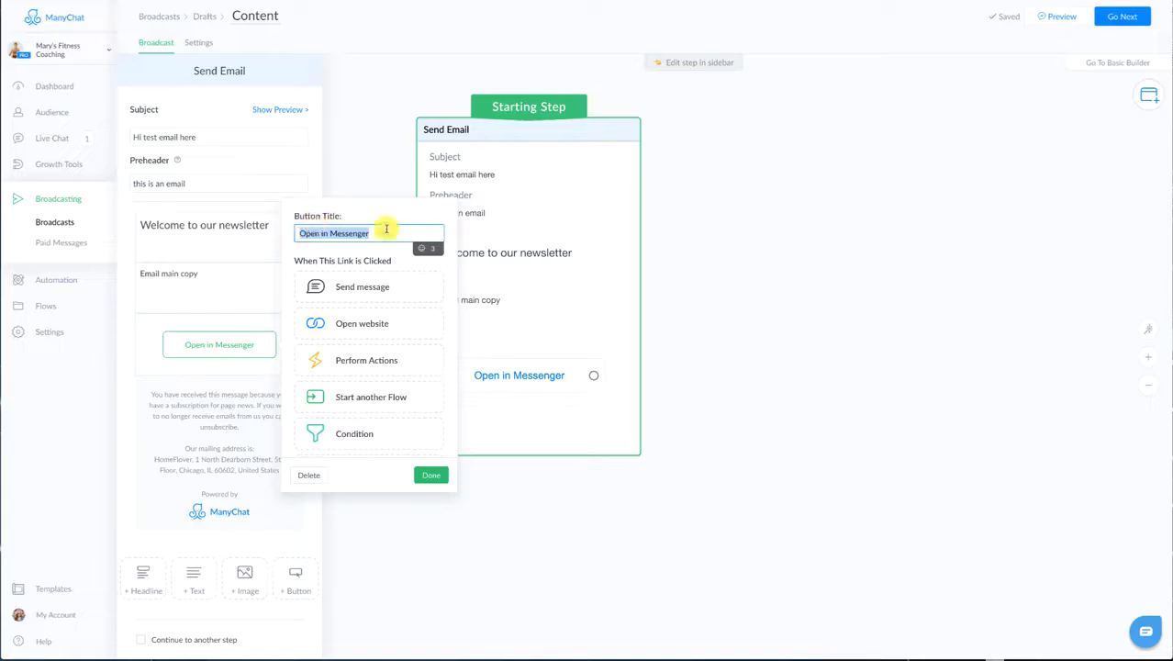
text(Watch vi)
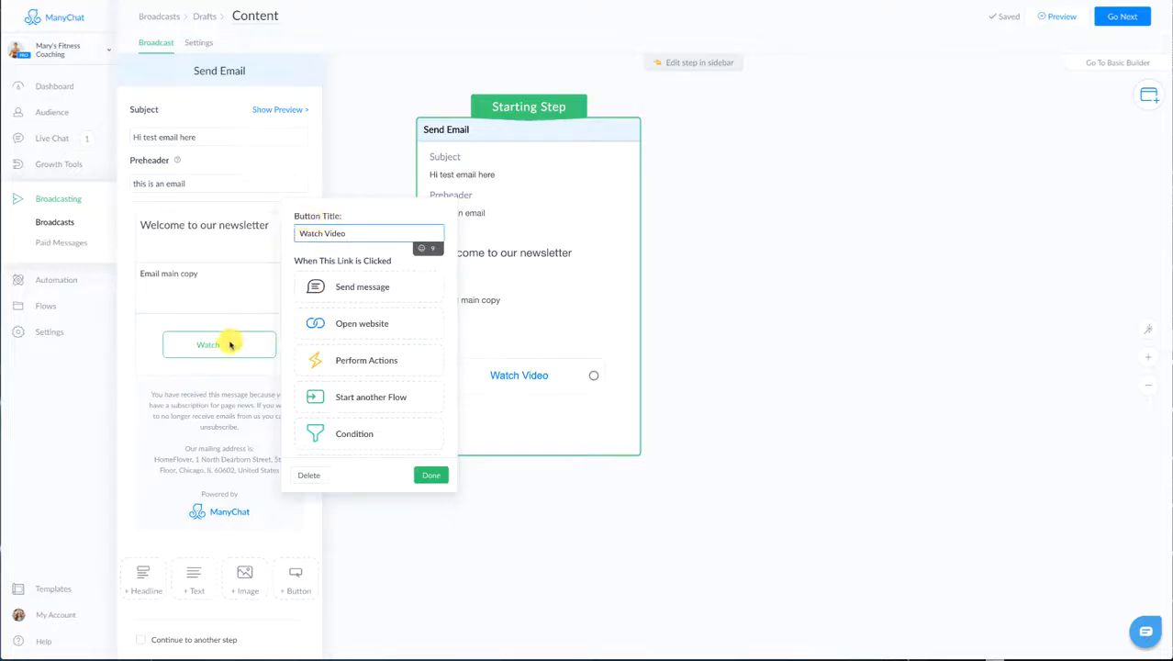
click(431, 474)
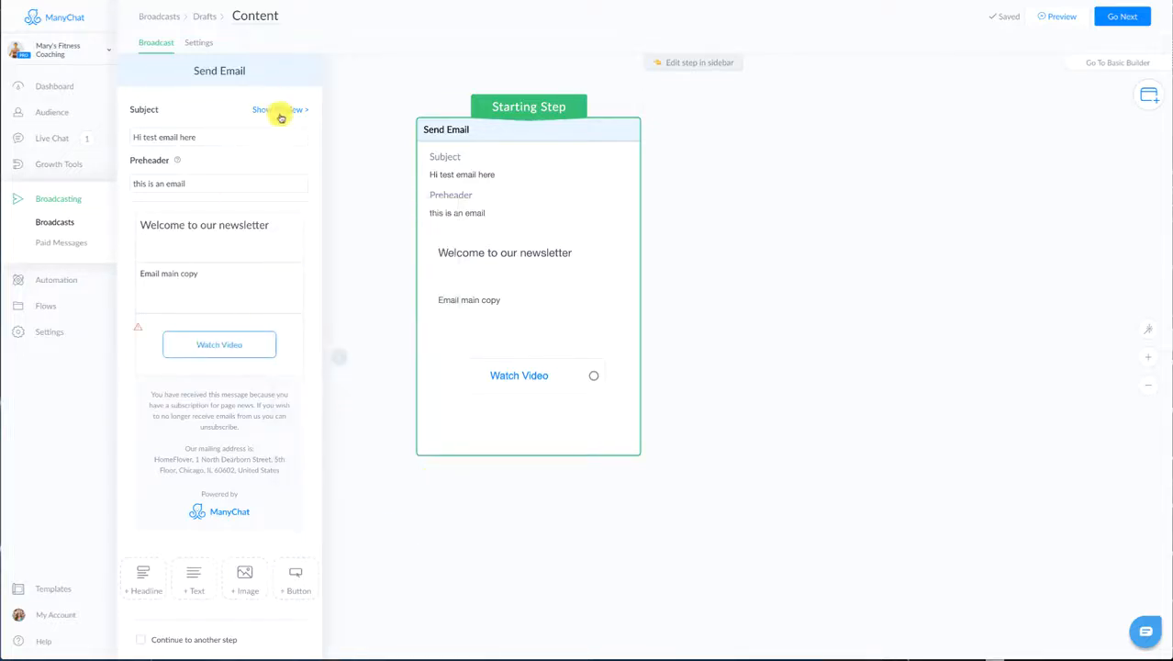
- Preview the email as it appears on a phone and scroll through it
click(279, 110)
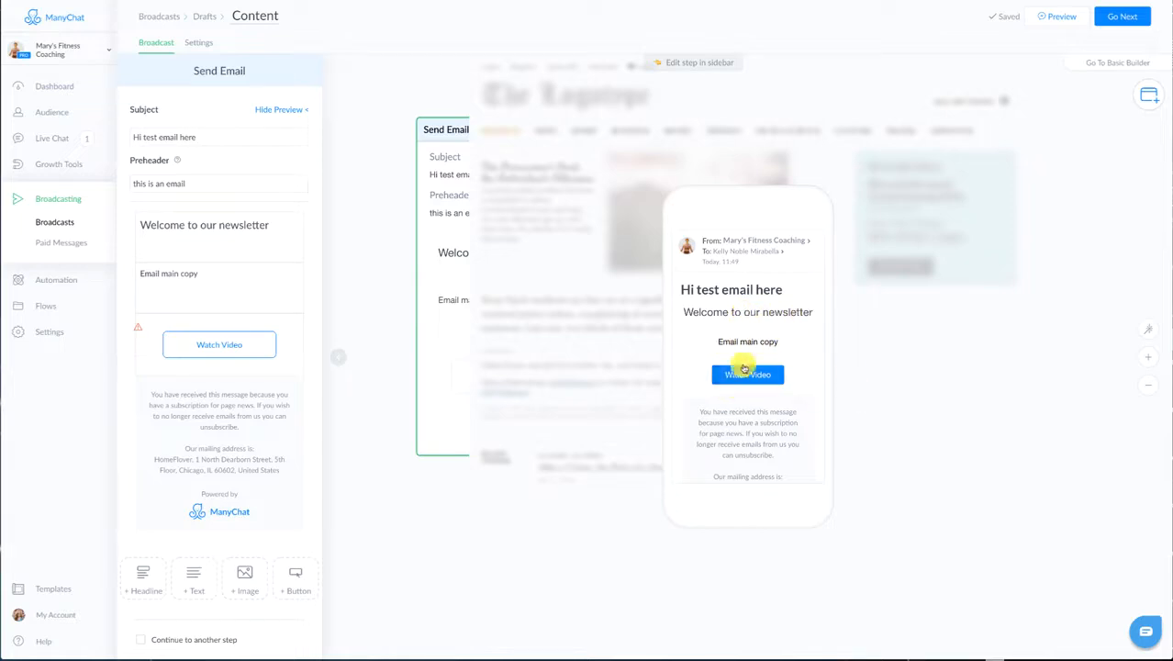
scroll(down, 3)
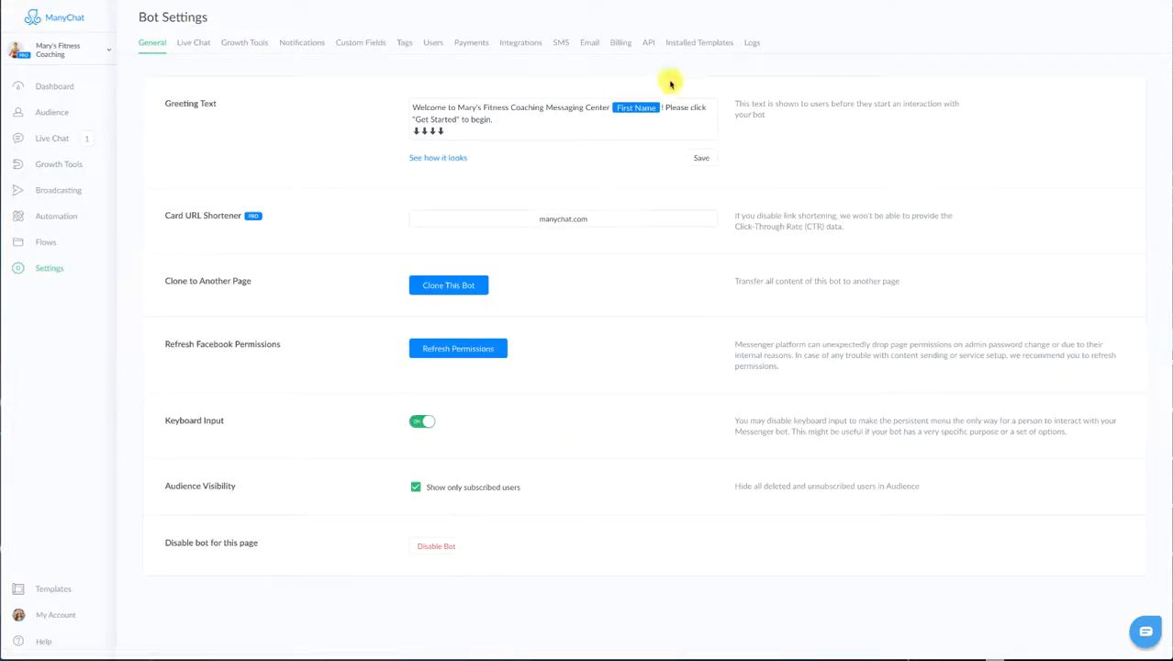
- View the Email settings' contact information form and cancel it without entering a company name
click(589, 42)
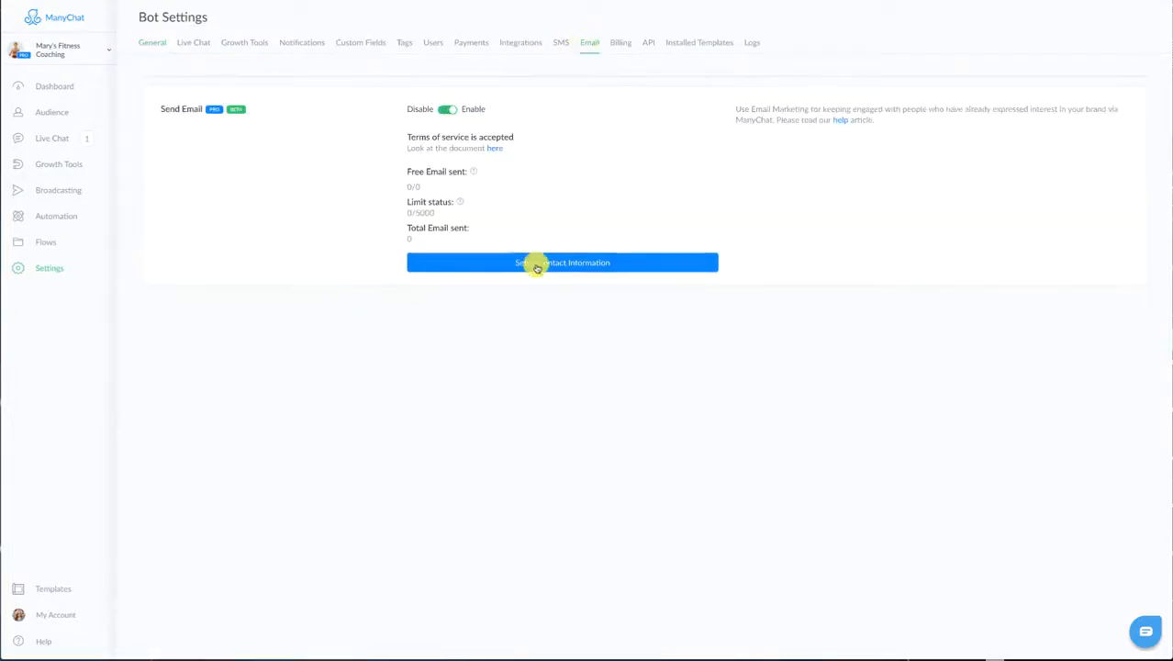
click(561, 262)
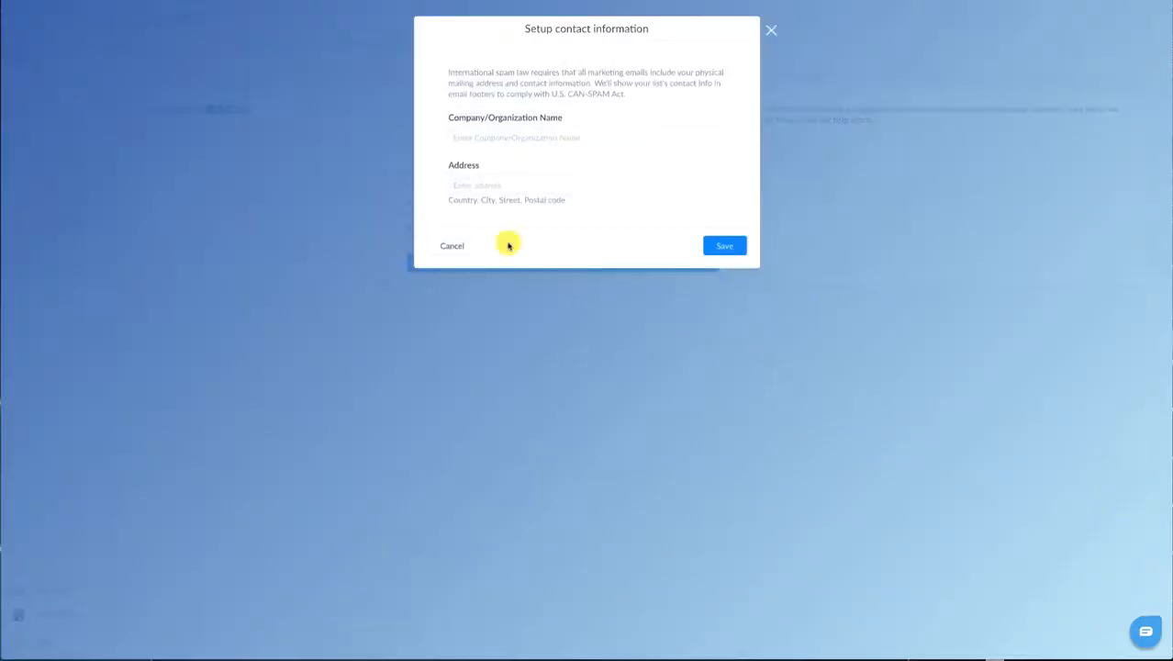
click(587, 138)
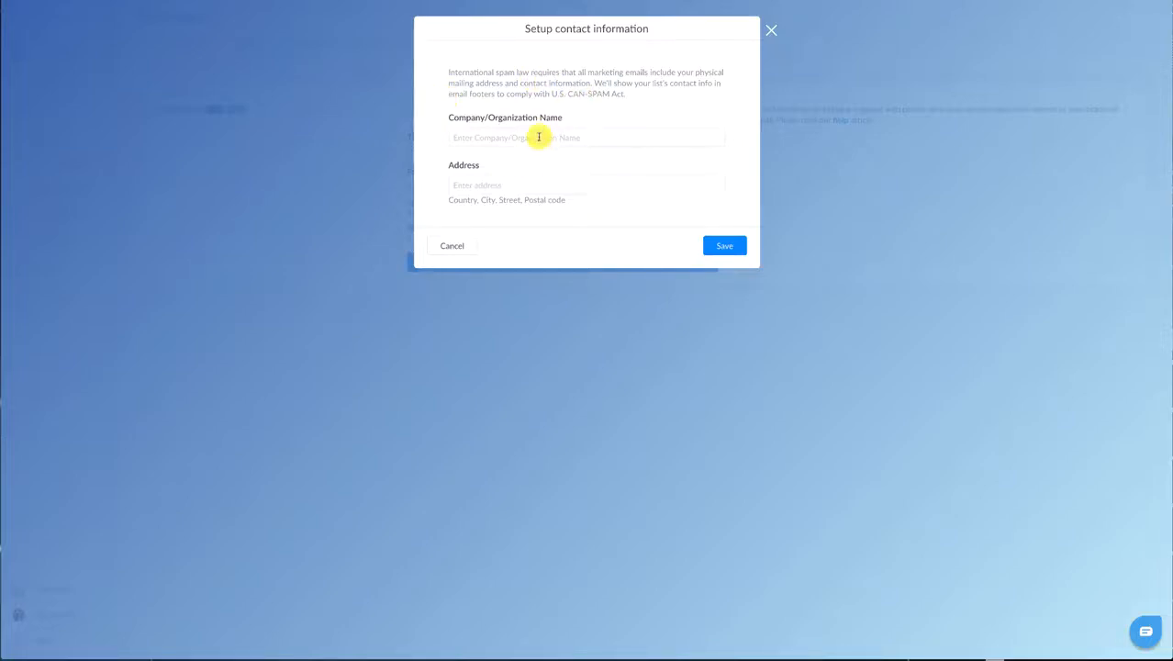
click(587, 135)
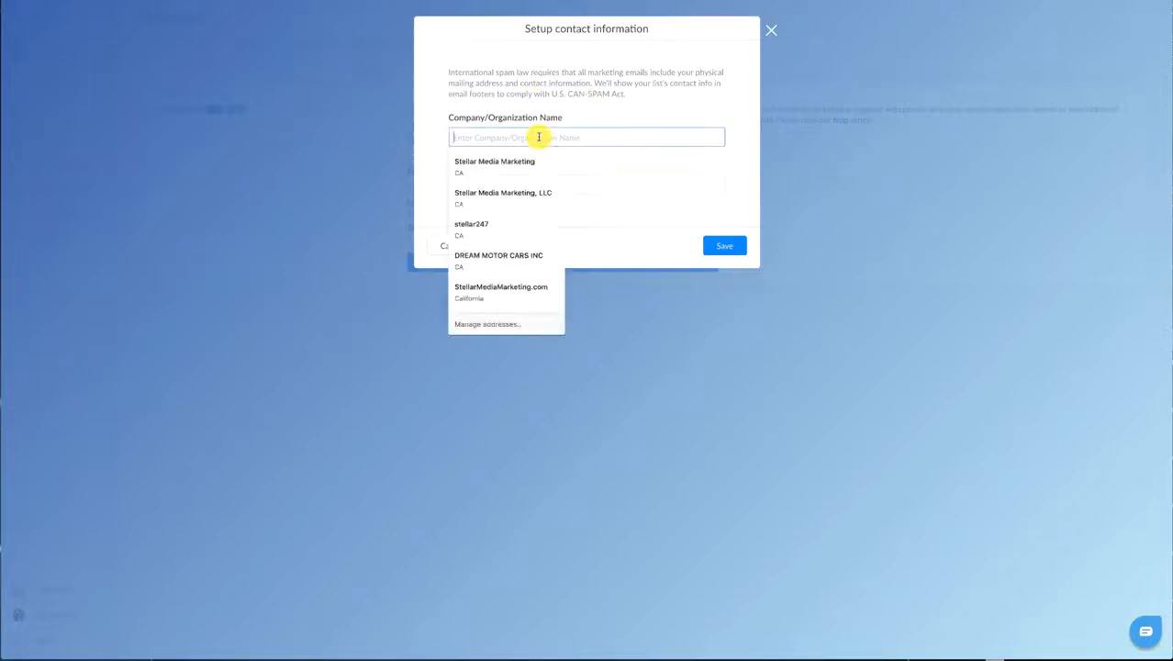
click(496, 162)
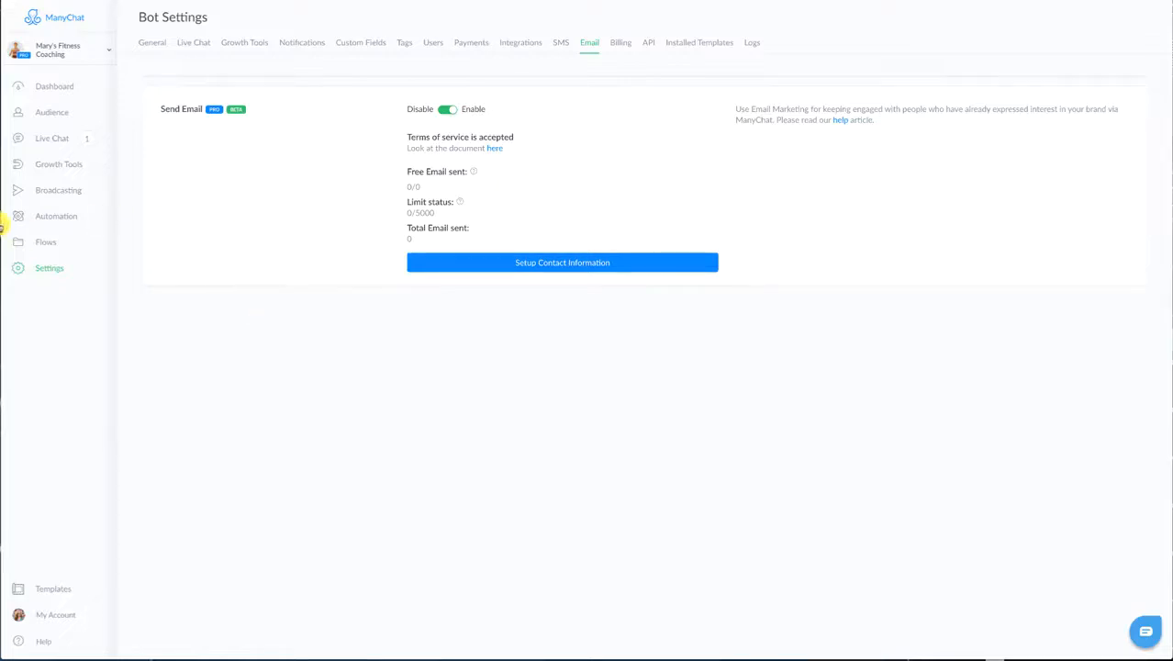
- Go to Broadcasting and open the 'Content' draft broadcast
click(57, 189)
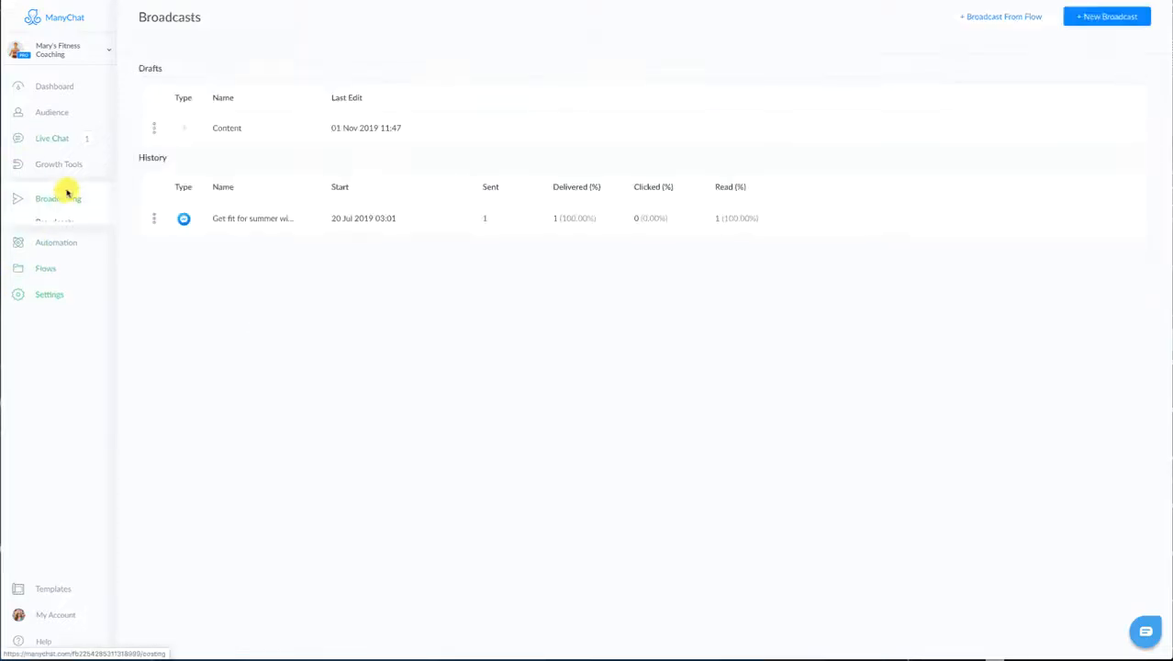
click(57, 198)
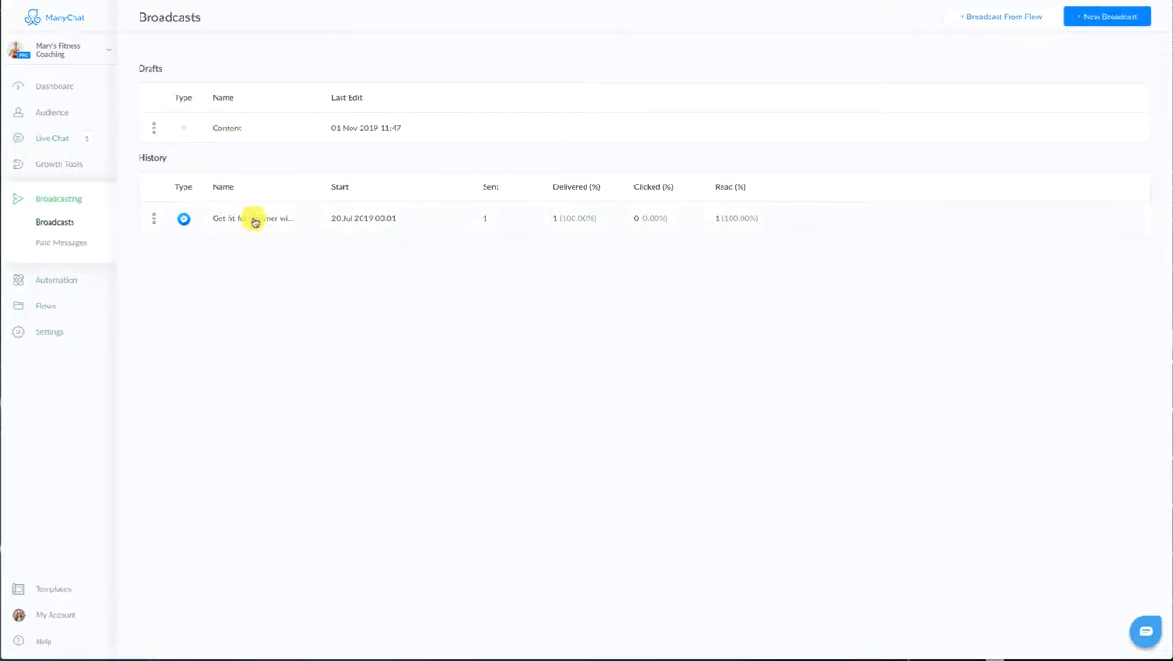
click(226, 129)
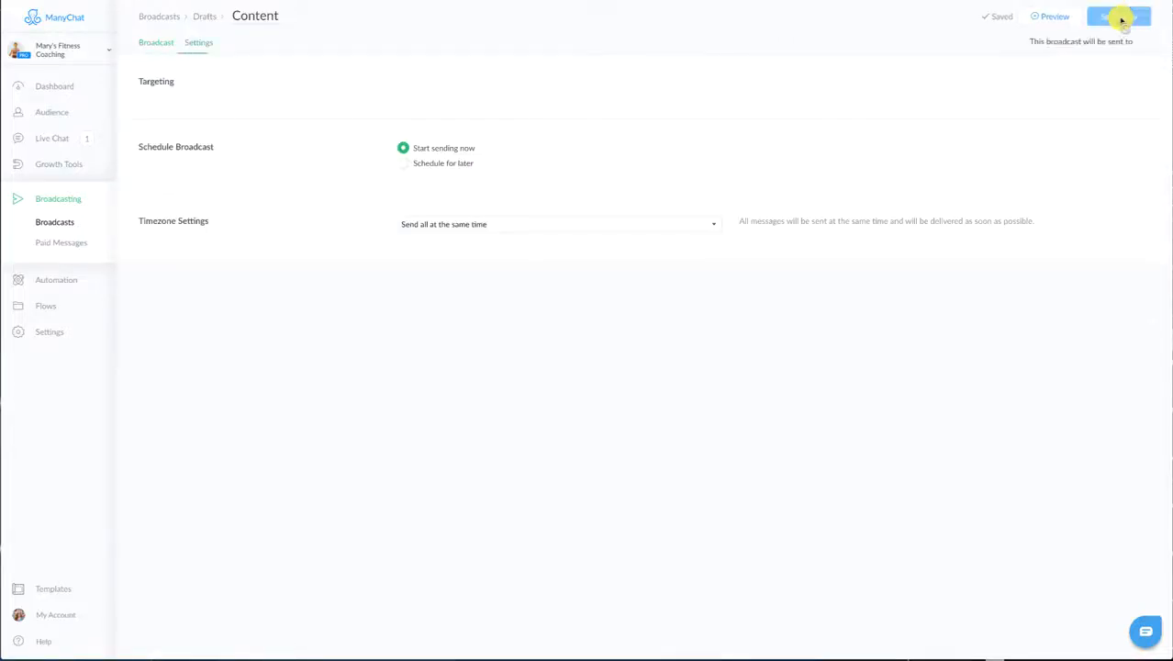
- Check the targeting condition options and schedule settings, then return to the Broadcasts list
click(1118, 17)
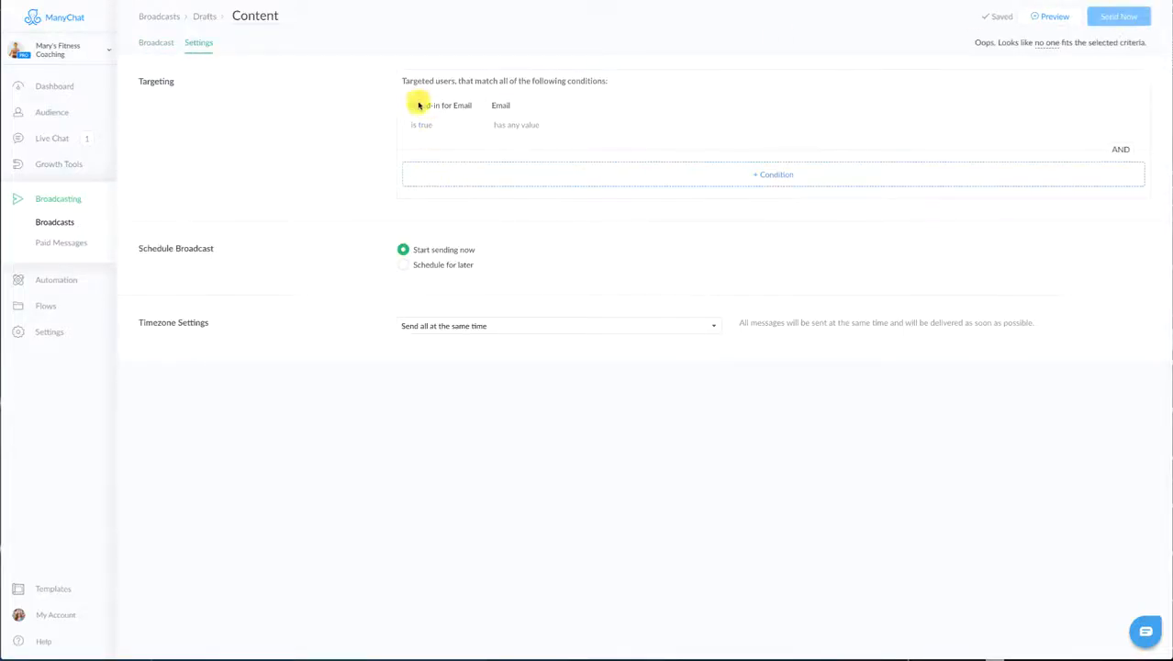
mouse_move(231, 125)
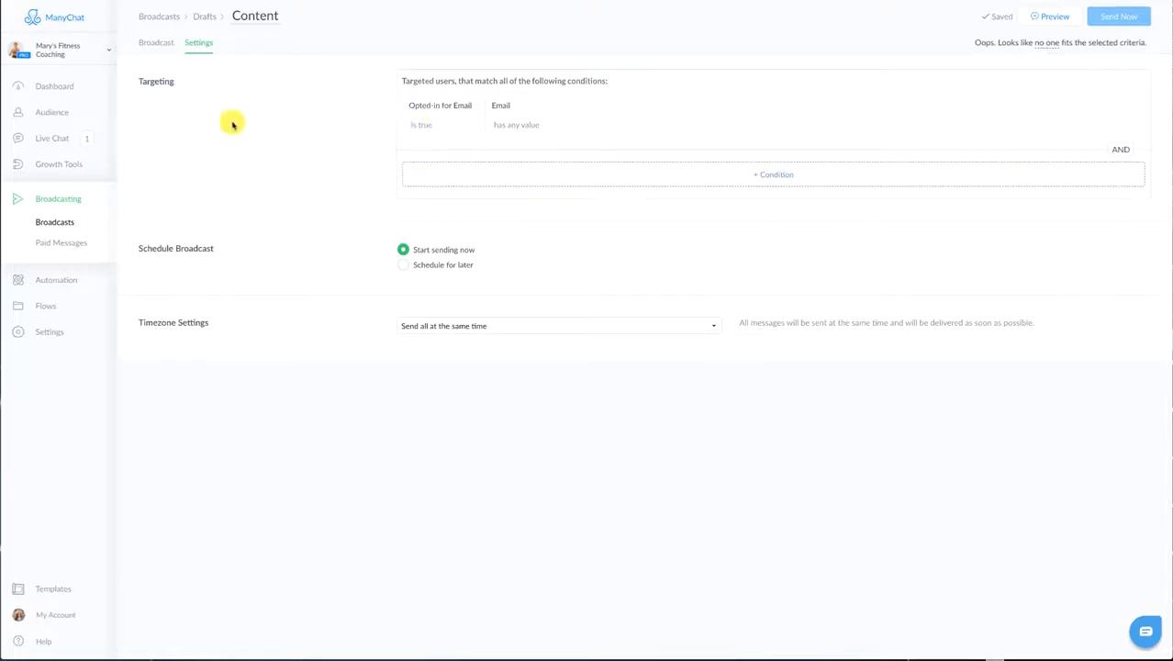
mouse_move(1160, 165)
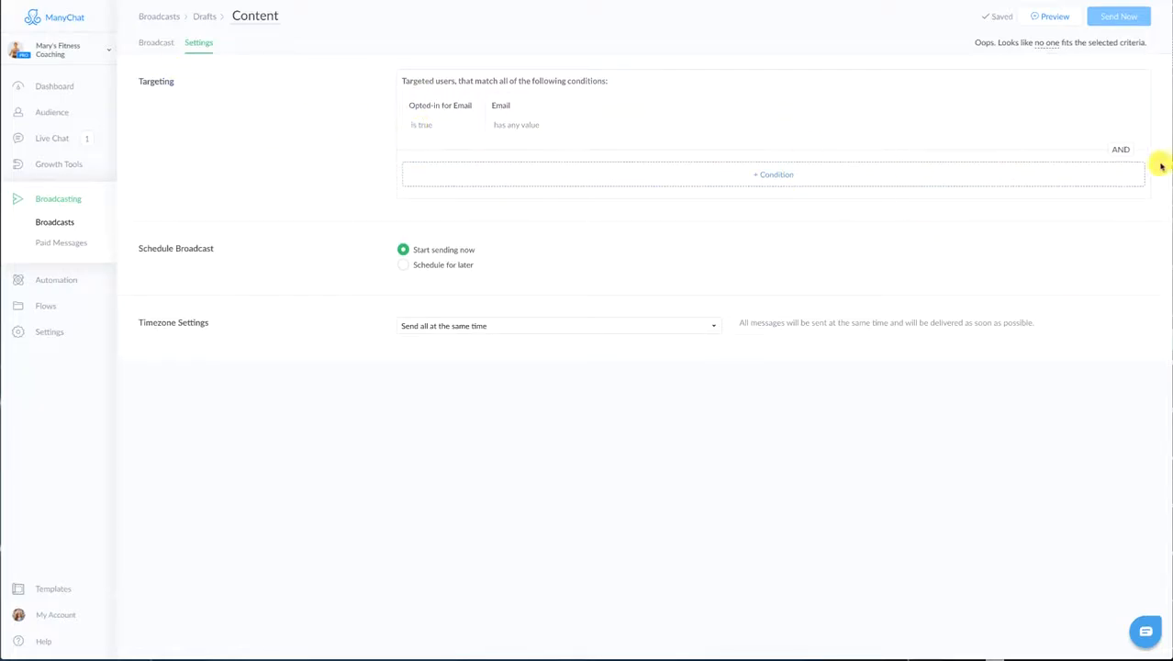
mouse_move(474, 144)
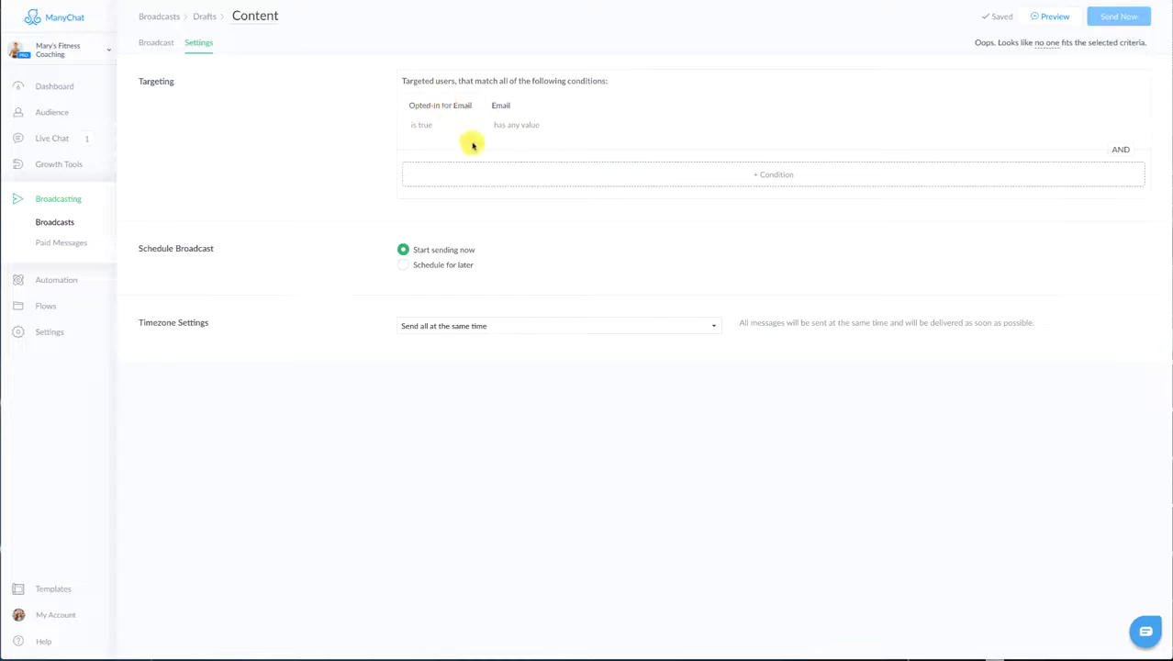
click(772, 174)
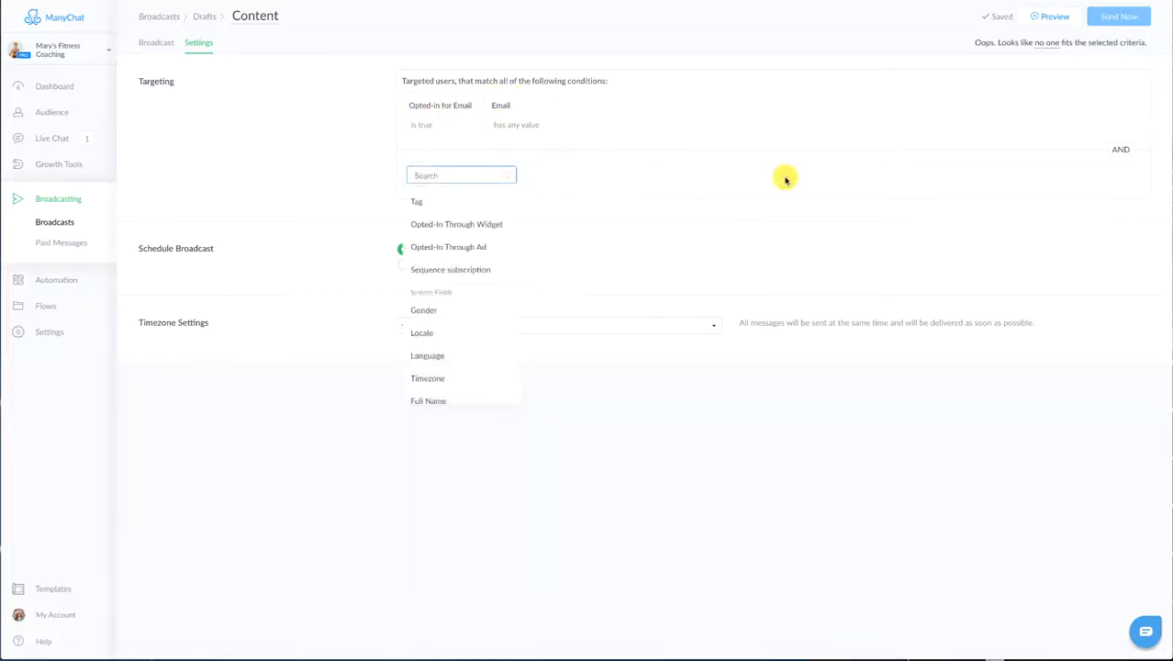
mouse_move(376, 178)
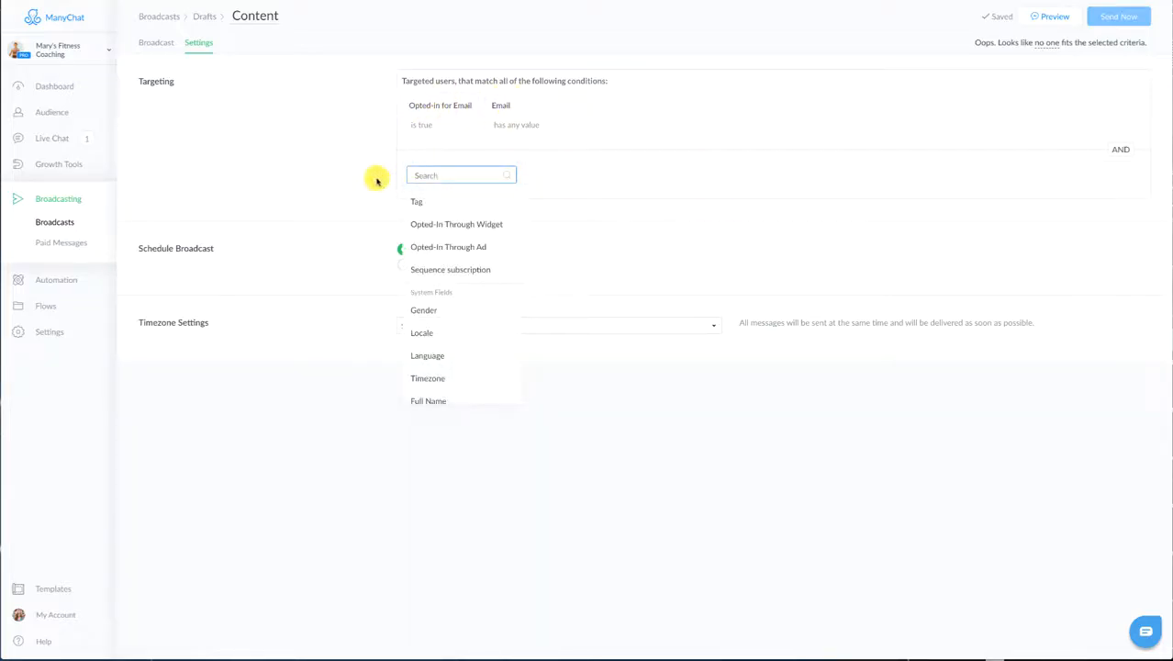
mouse_move(338, 175)
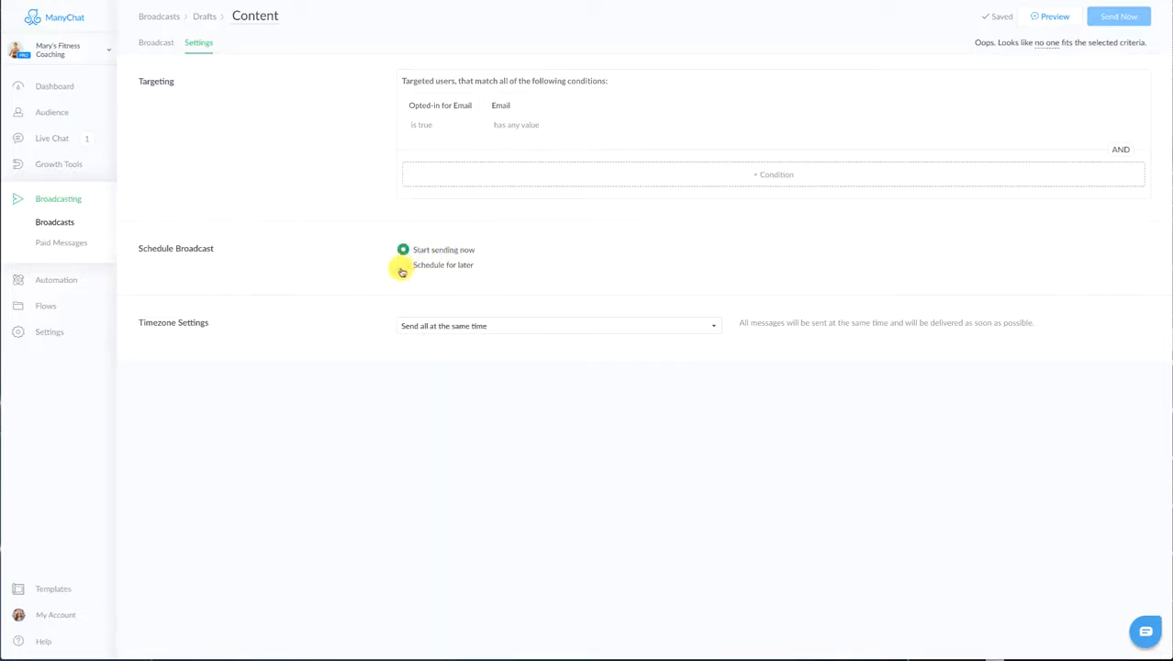
click(558, 325)
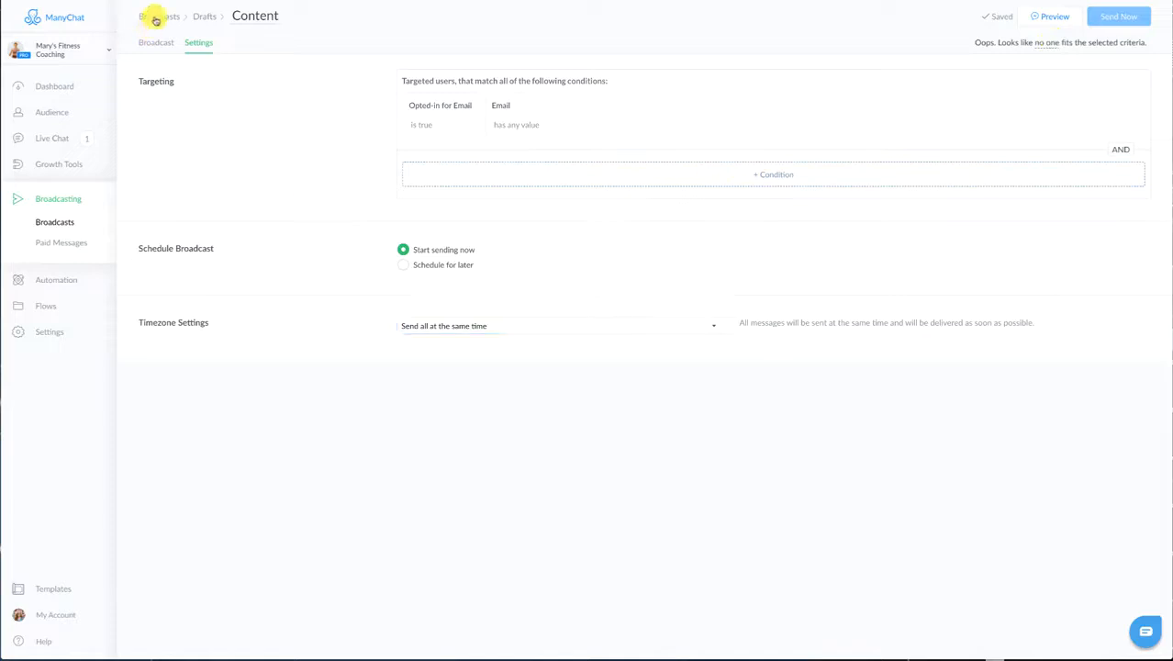
click(158, 15)
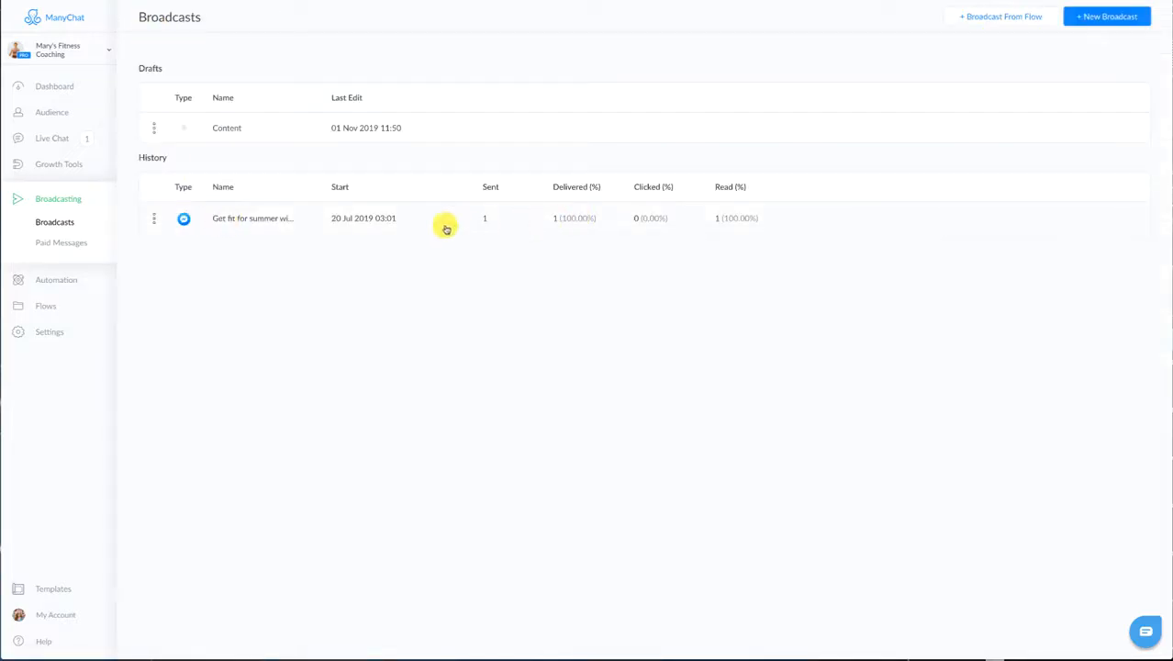
mouse_move(180, 222)
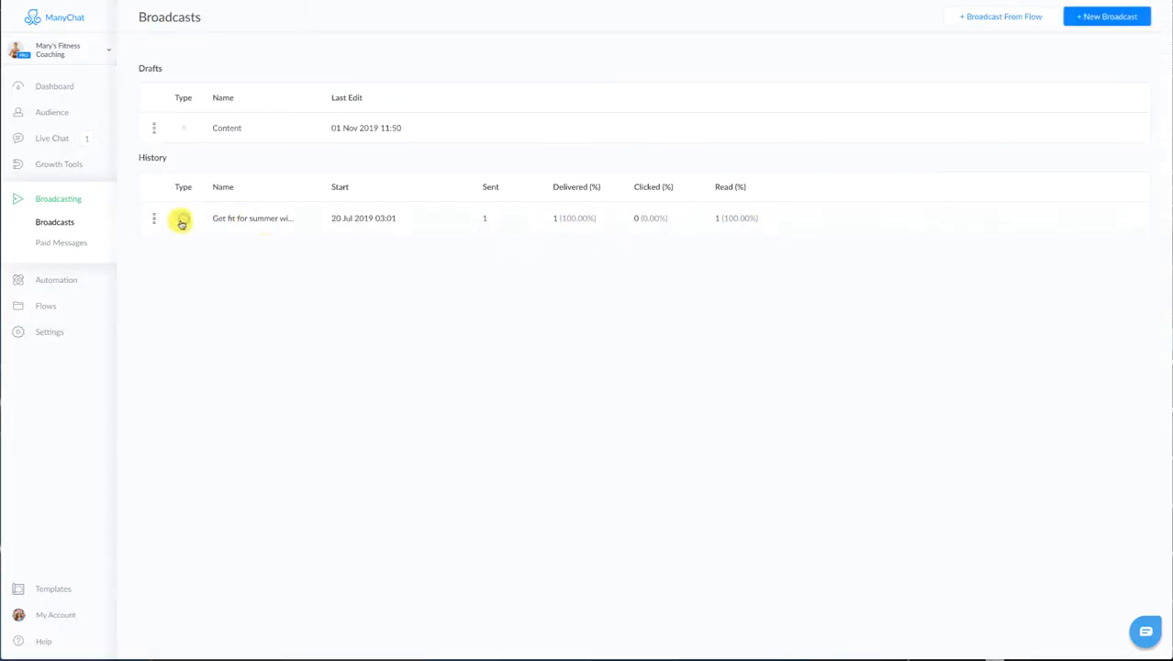